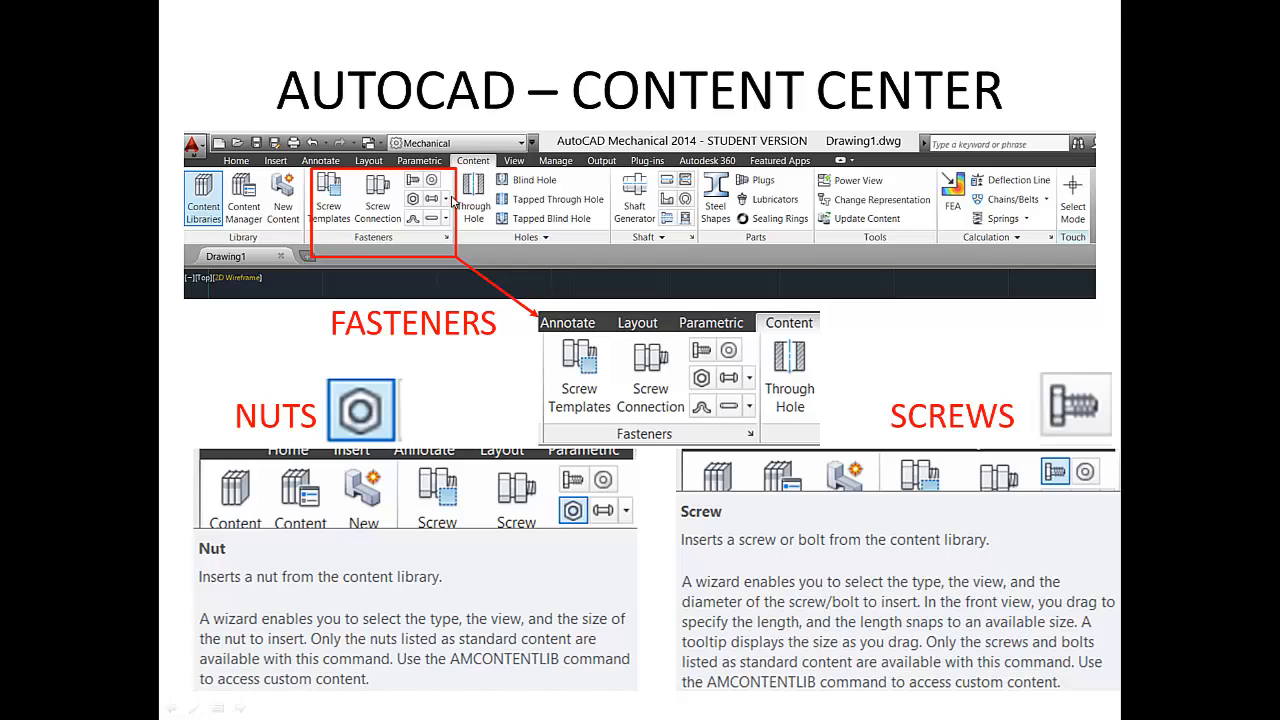
{"action": "mouse_move", "coordinate": [324, 240]}
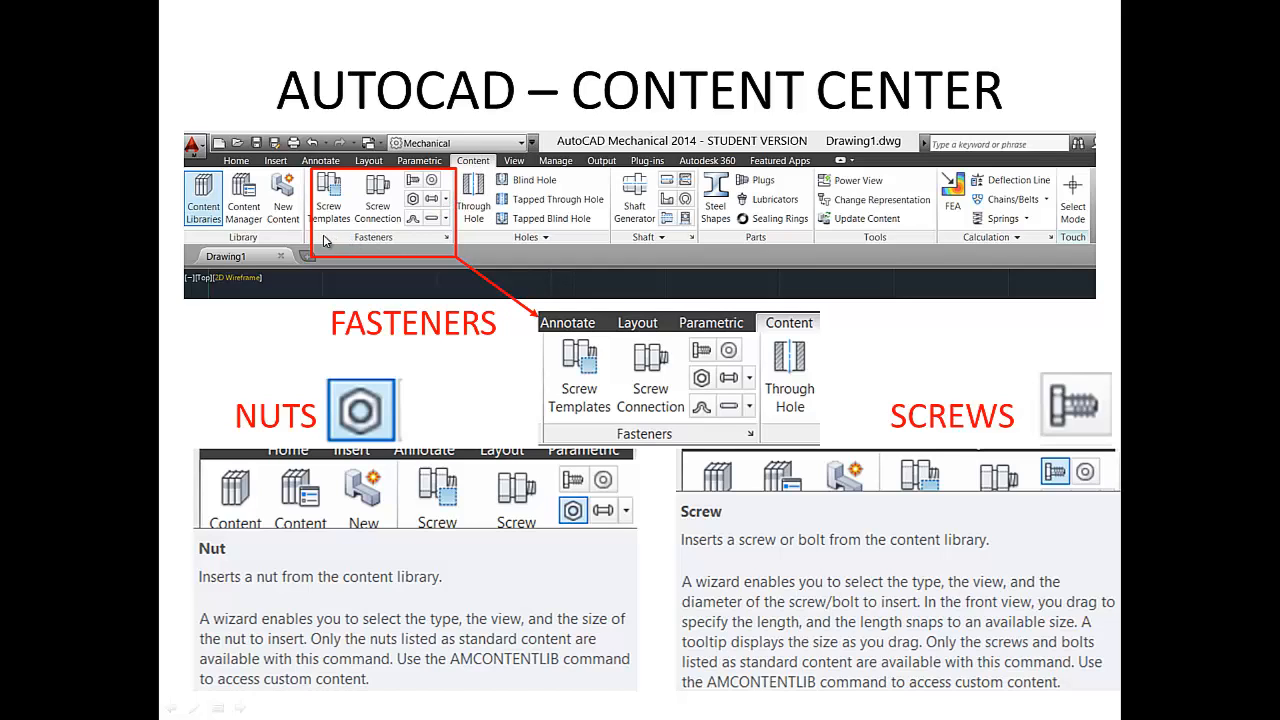
{"action": "mouse_move", "coordinate": [330, 206]}
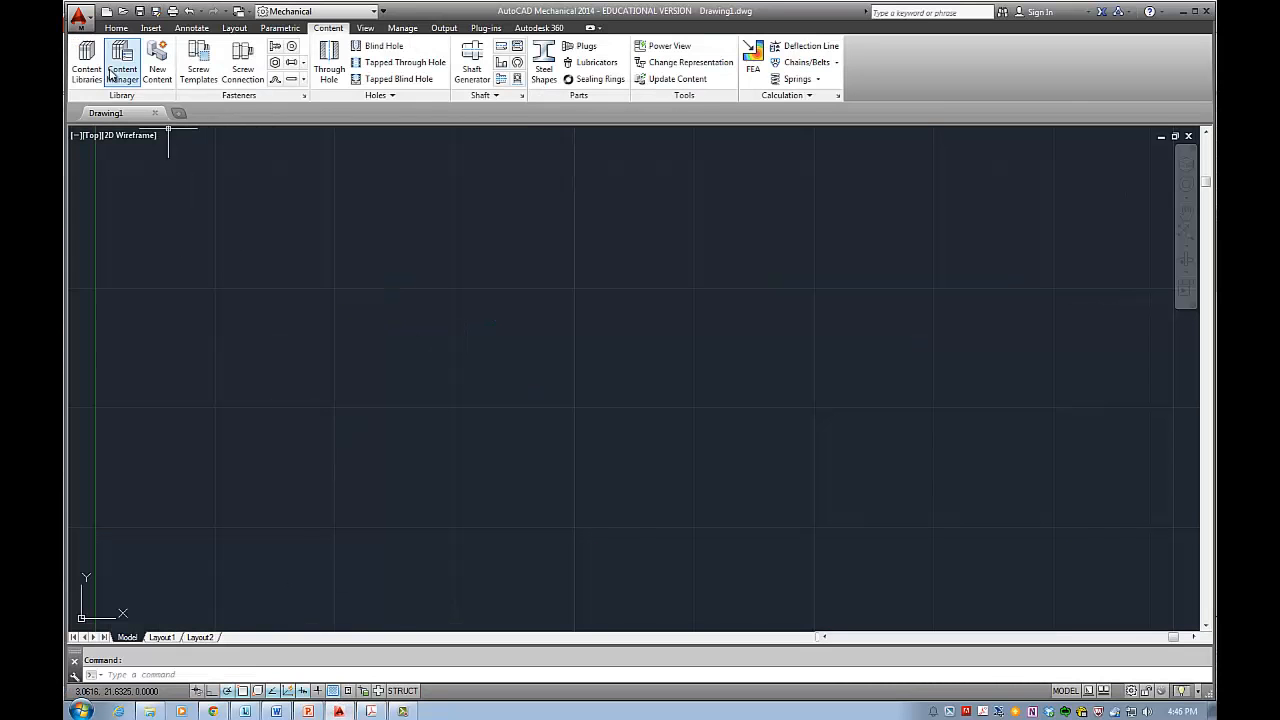
- Bring up the Options dialog on the AM:Content page from the Content tab's Fasteners panel
{"action": "left_click", "coordinate": [116, 28]}
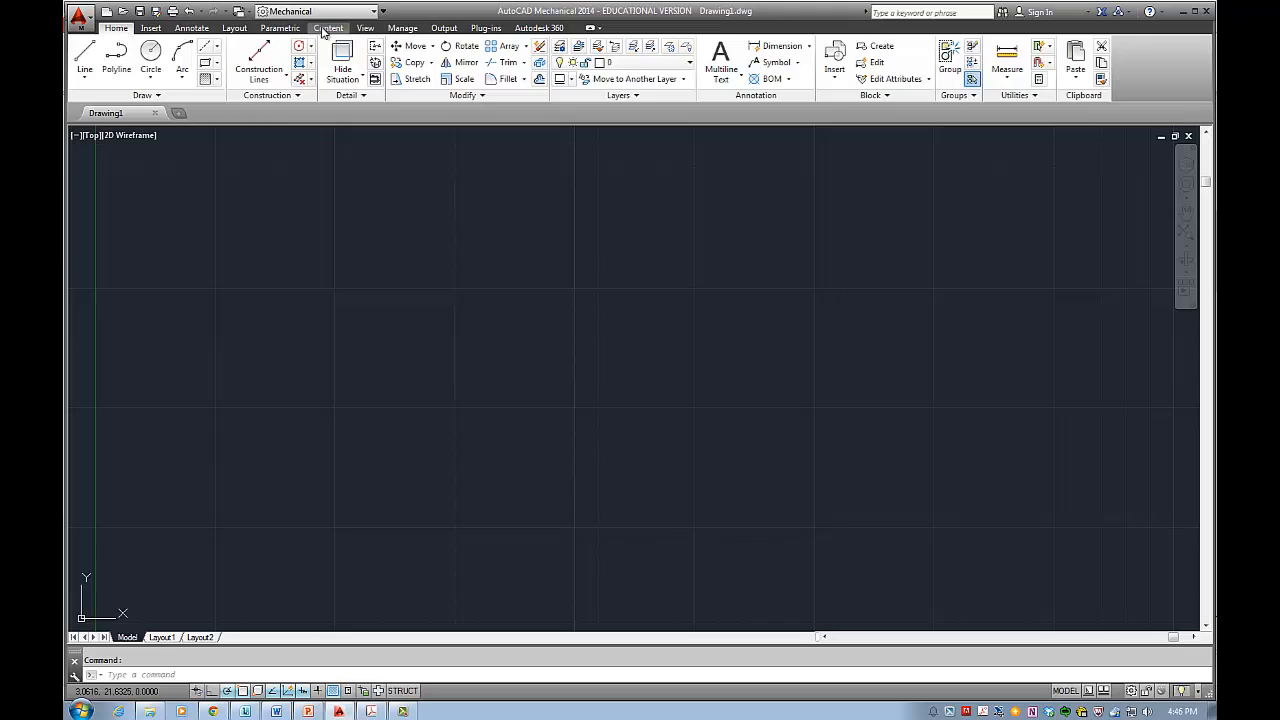
{"action": "left_click", "coordinate": [328, 28]}
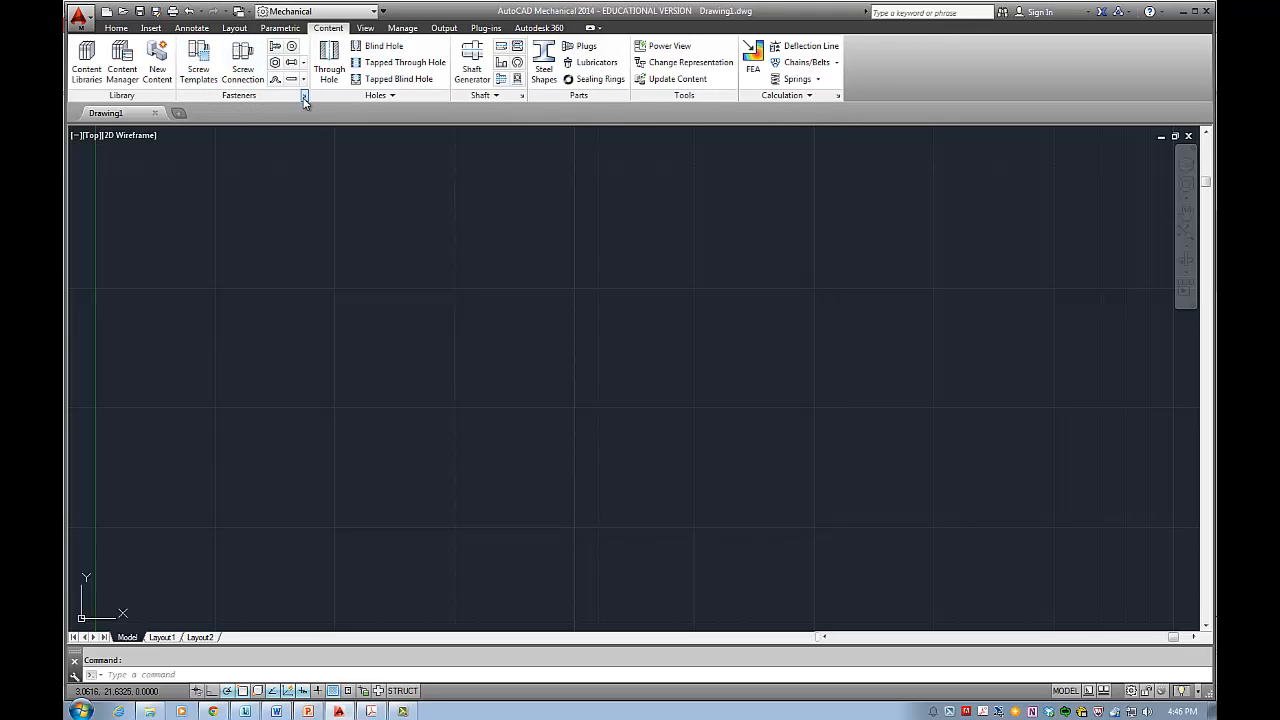
{"action": "left_click", "coordinate": [304, 96]}
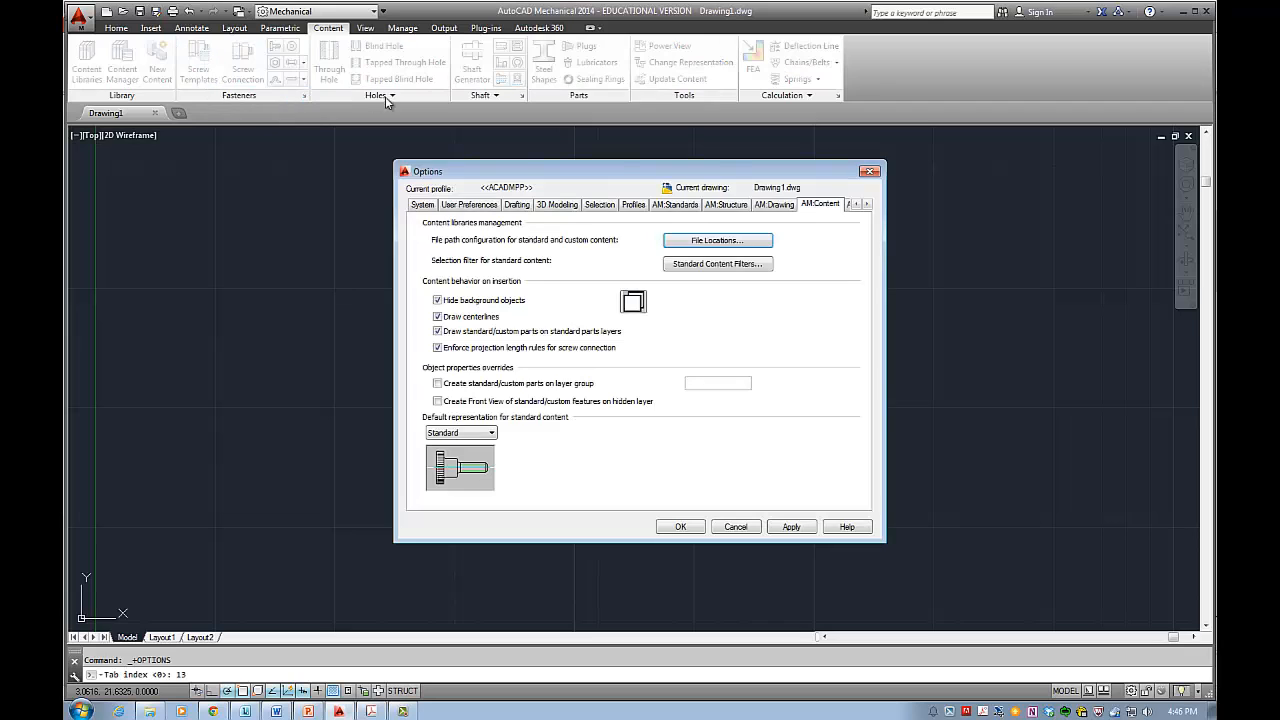
- Review the AM:Content options and cancel the dialog without changing anything
{"action": "left_click", "coordinate": [680, 526]}
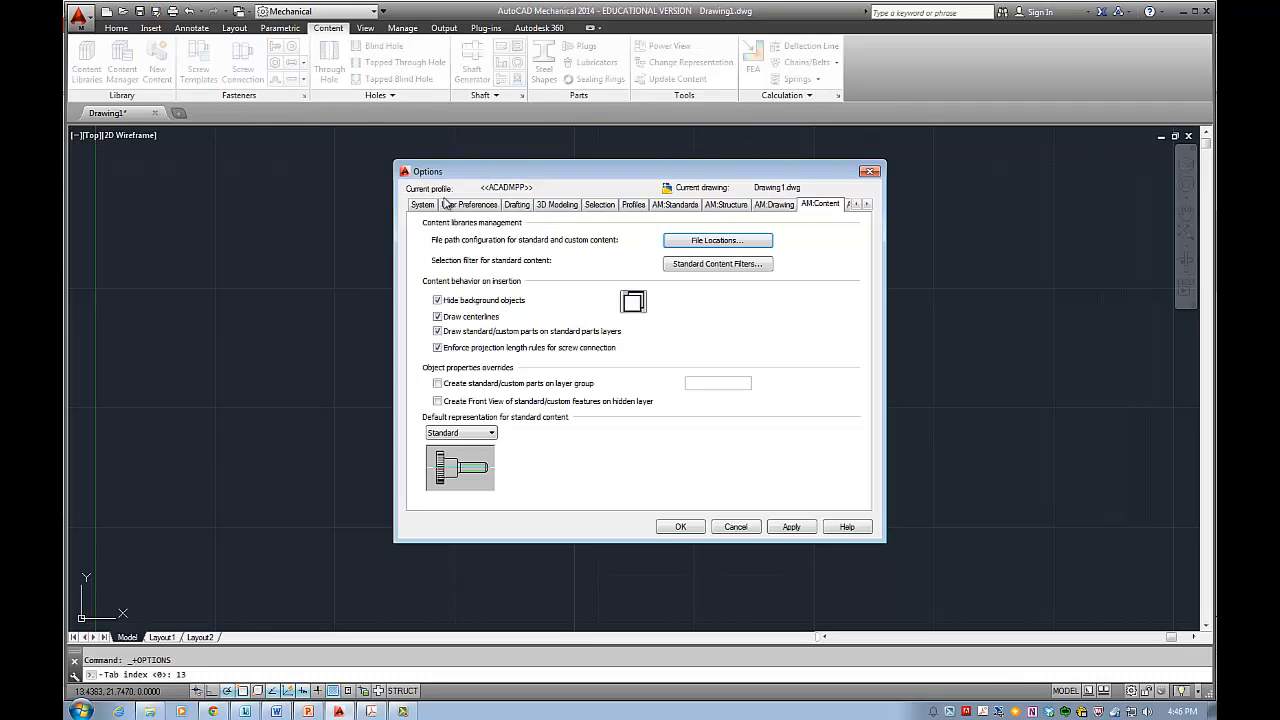
{"action": "mouse_move", "coordinate": [556, 464]}
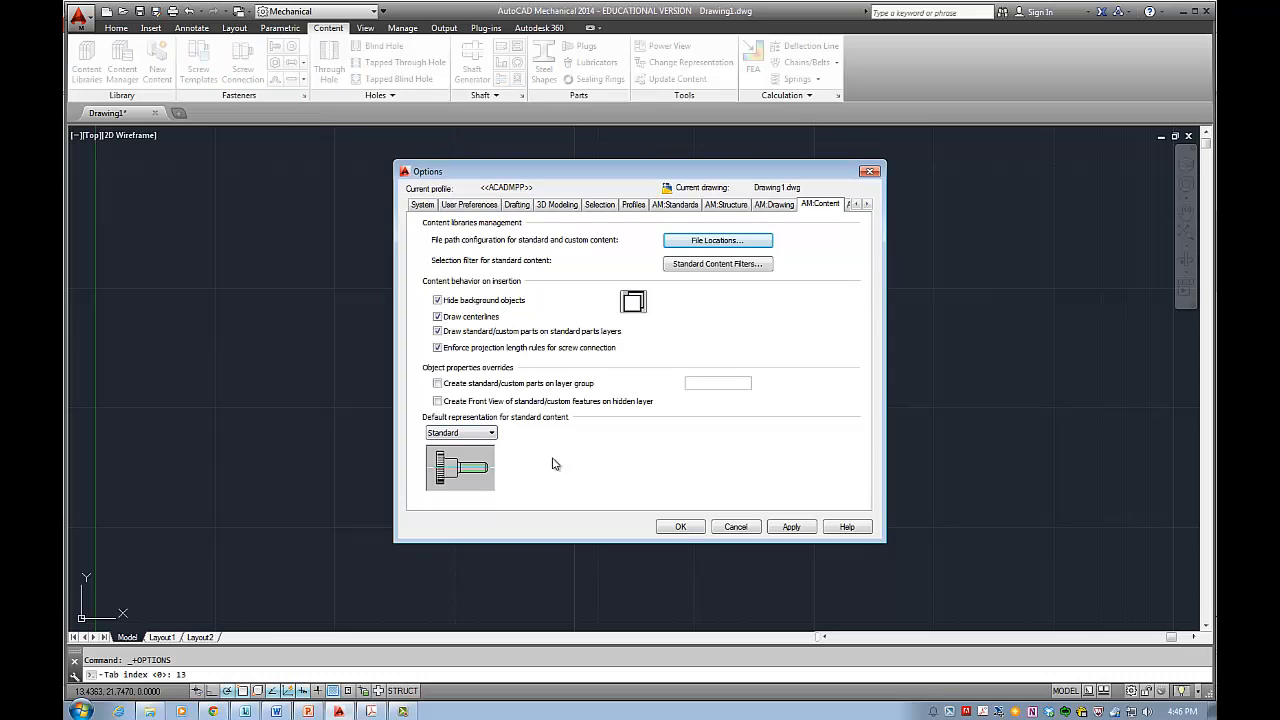
{"action": "mouse_move", "coordinate": [744, 520]}
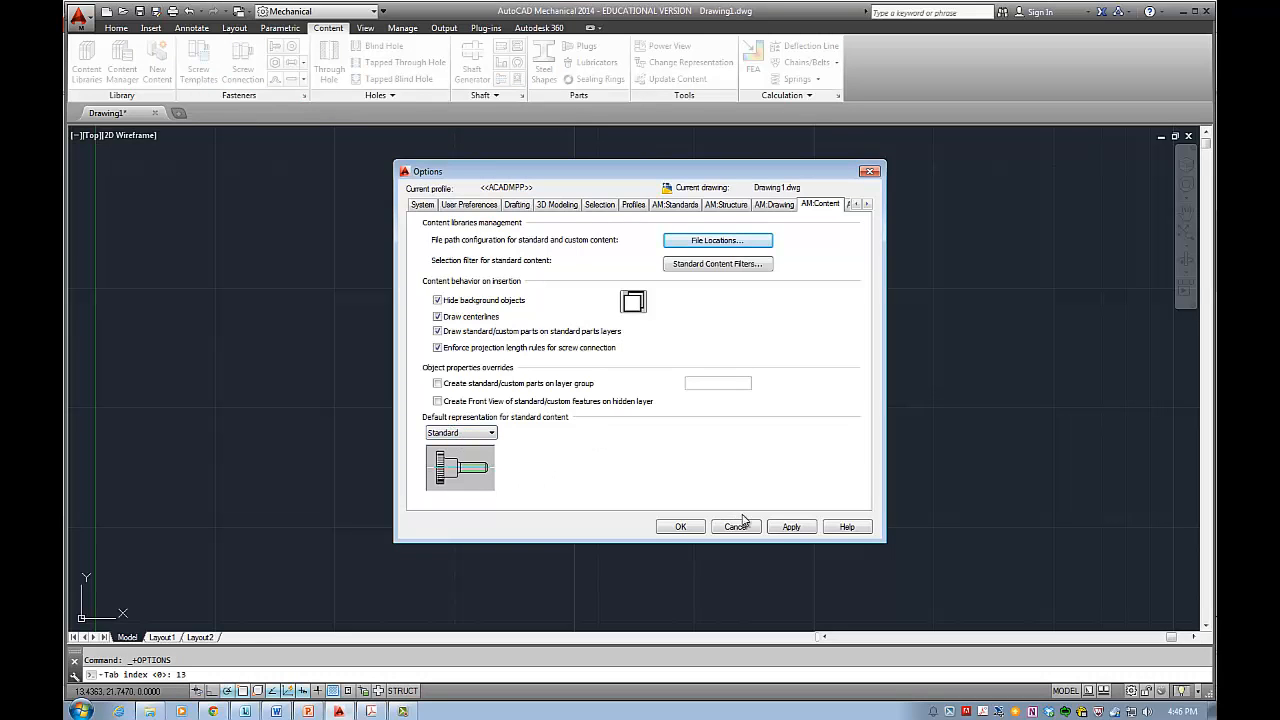
{"action": "left_click", "coordinate": [736, 526]}
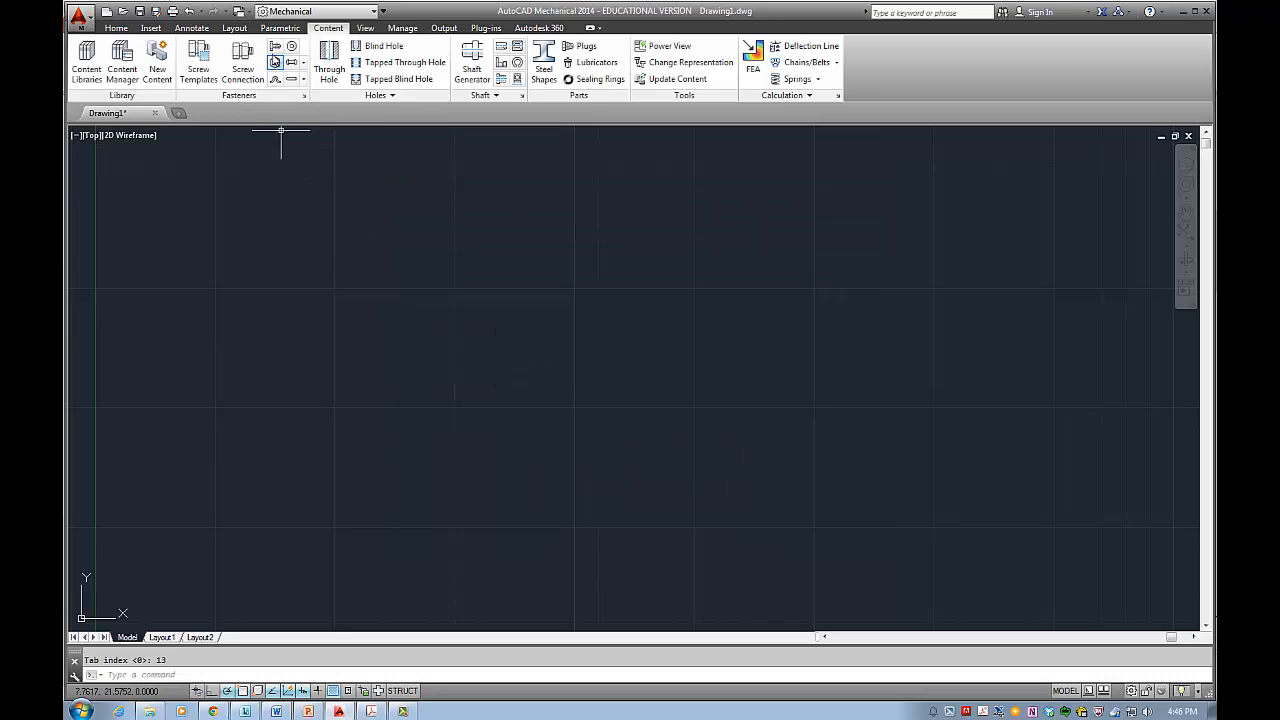
{"action": "mouse_move", "coordinate": [276, 48]}
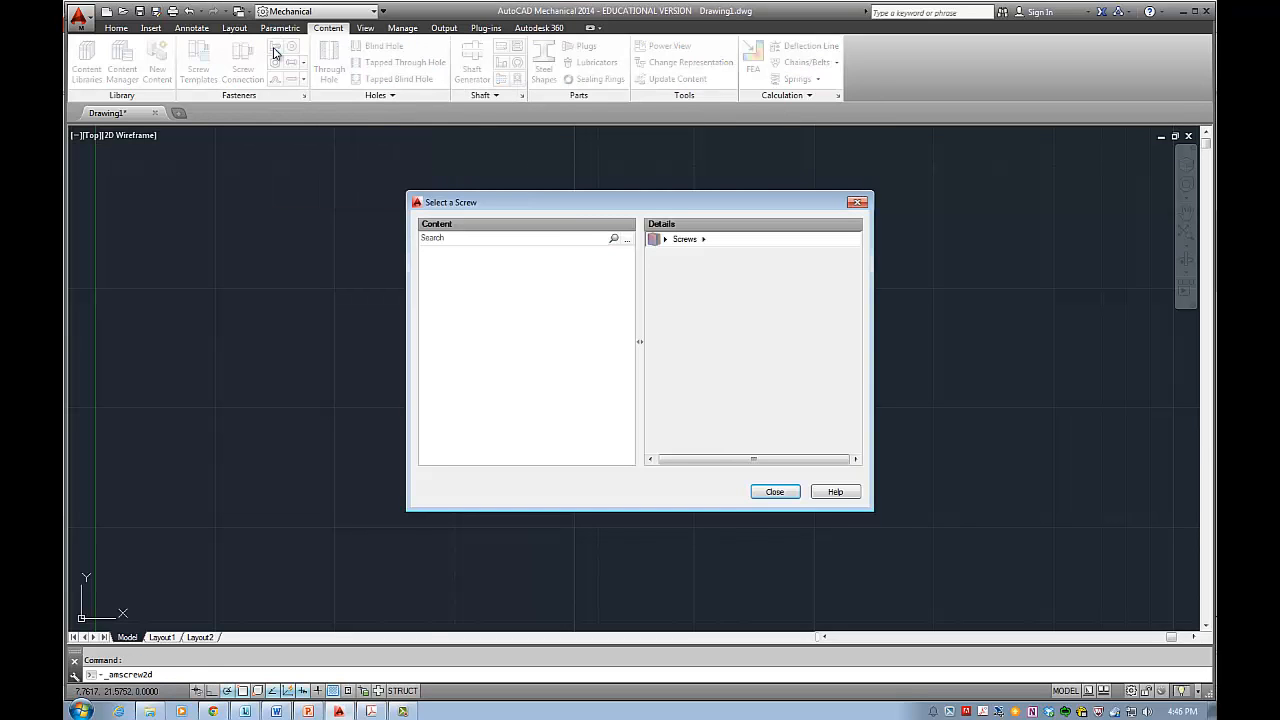
- In Select a Screw, expand the Screws category to list its head-type families
{"action": "left_click", "coordinate": [684, 238]}
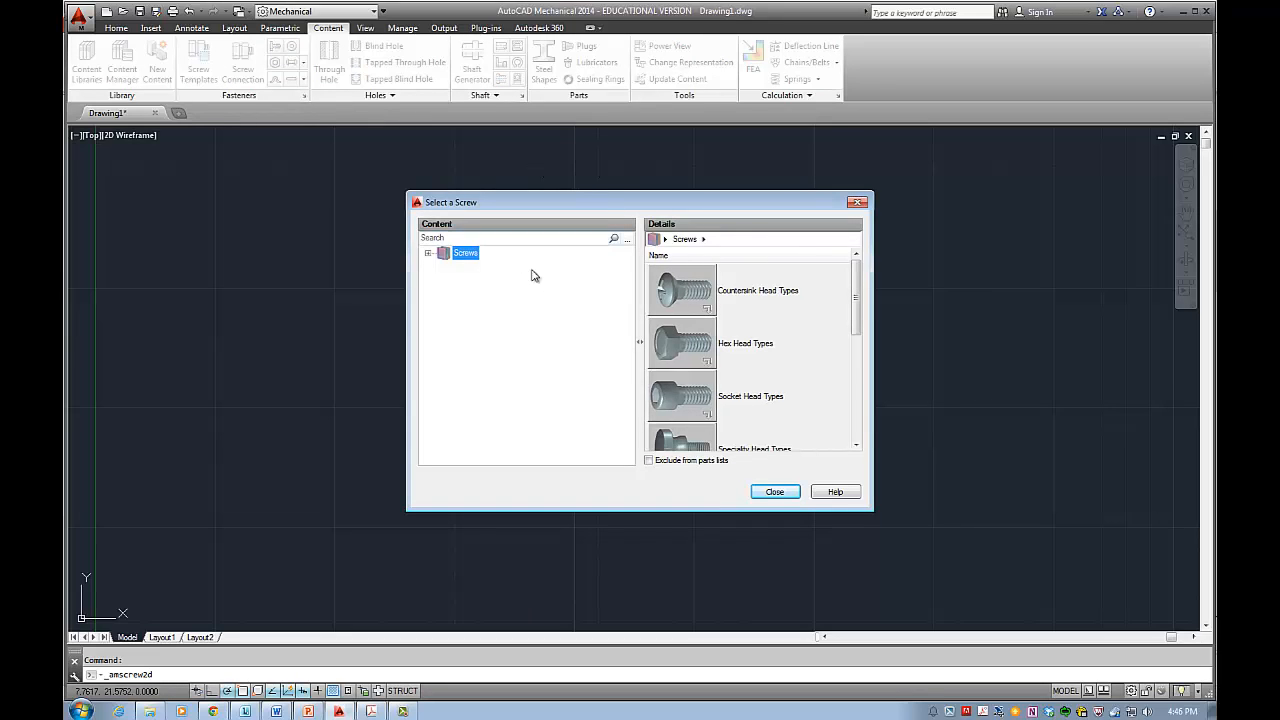
{"action": "left_click", "coordinate": [428, 252]}
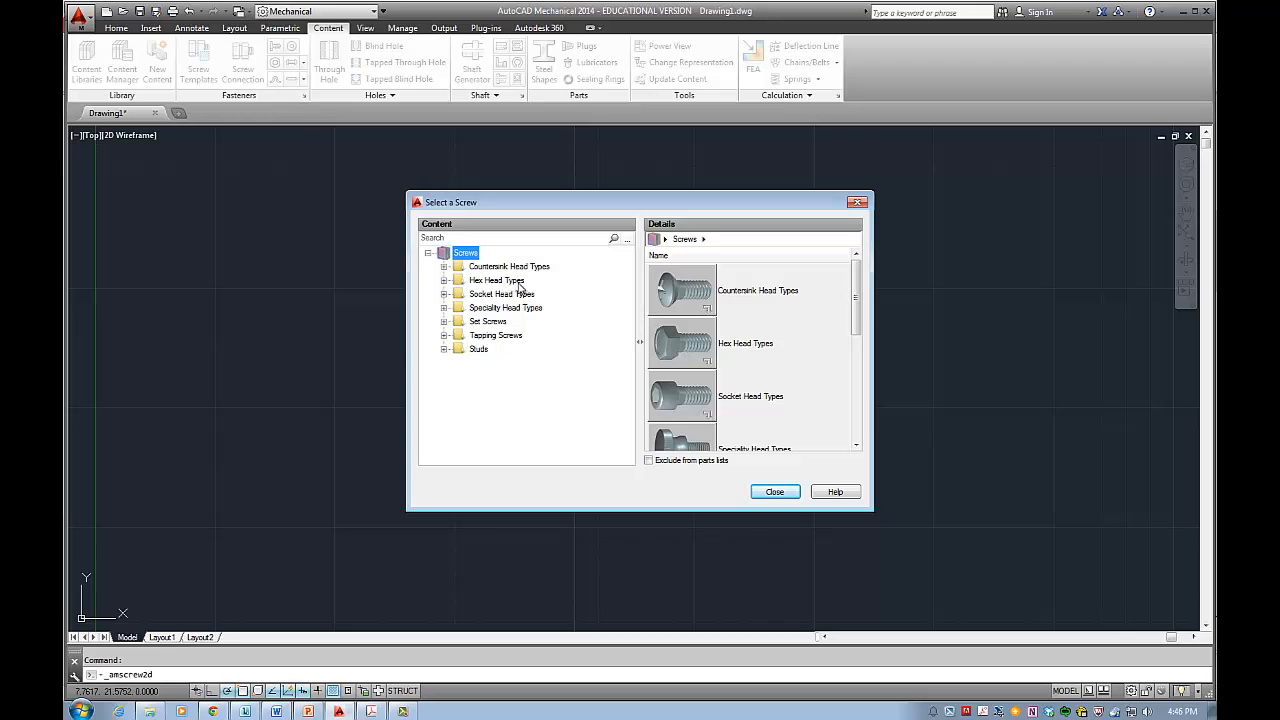
{"action": "mouse_move", "coordinate": [378, 712]}
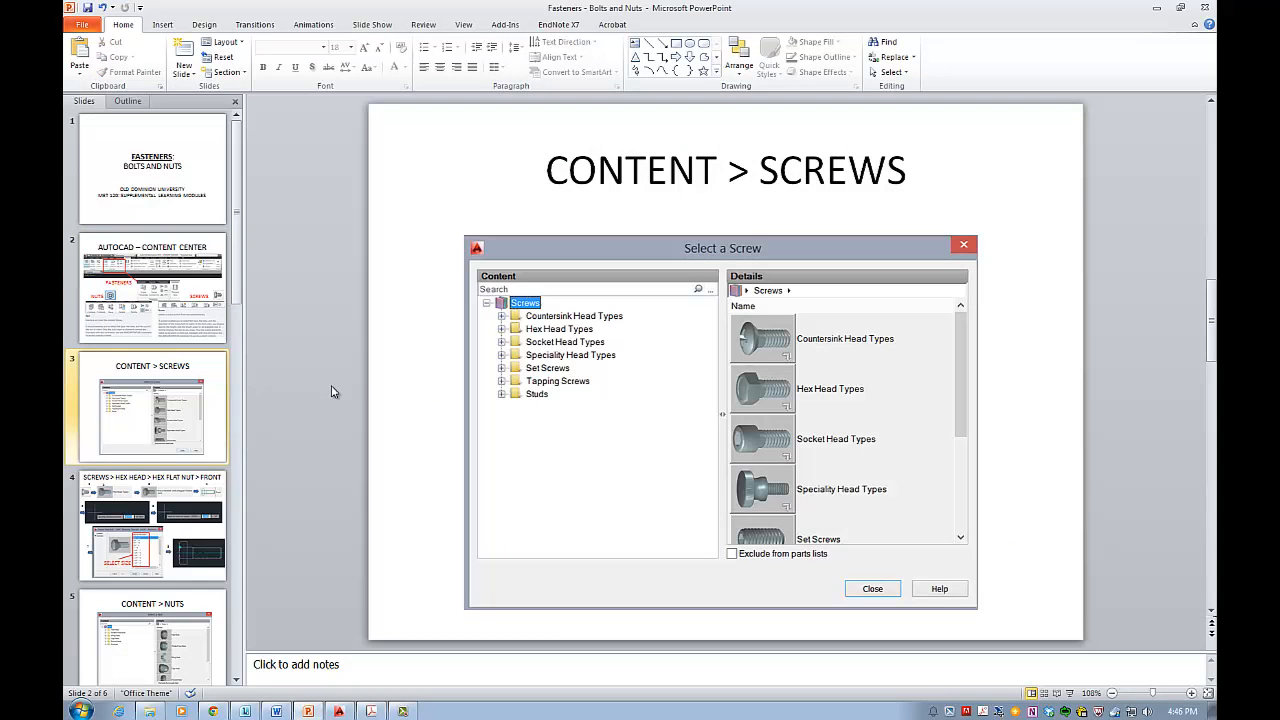
{"action": "mouse_move", "coordinate": [522, 326]}
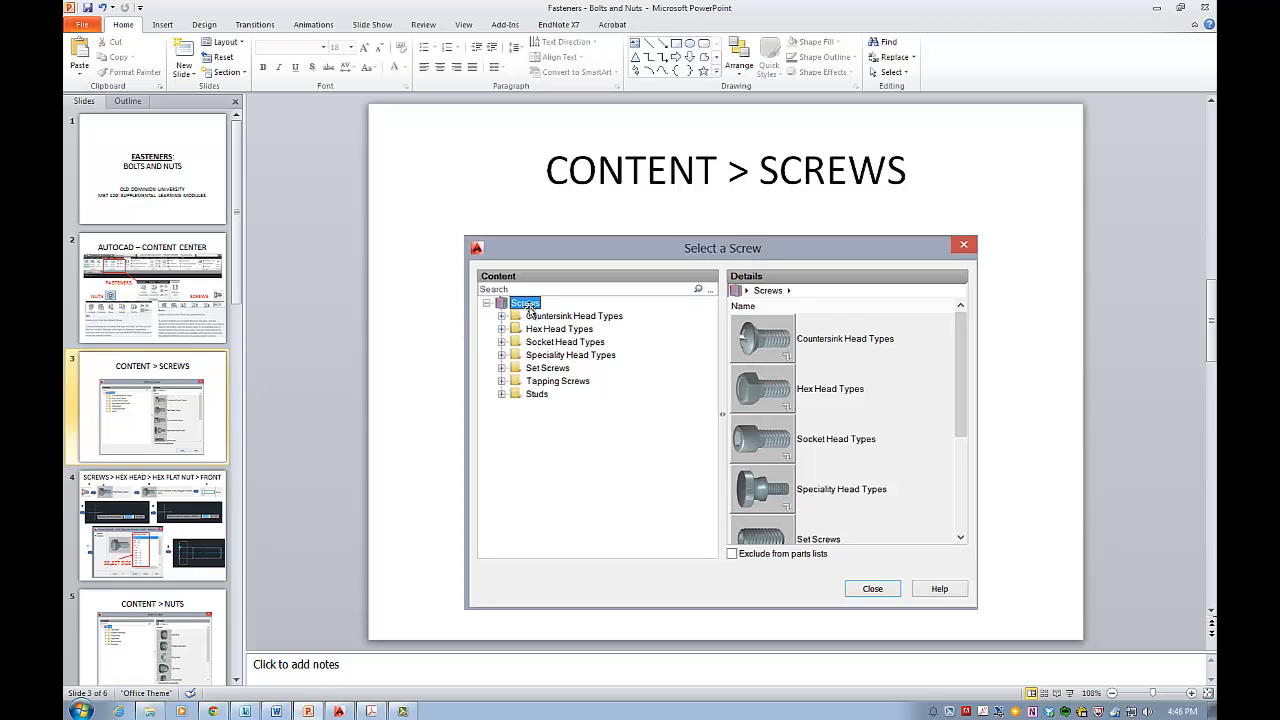
- Go to slide 4, SCREWS > HEX HEAD > HEX FLAT NUT > FRONT
{"action": "left_click", "coordinate": [152, 524]}
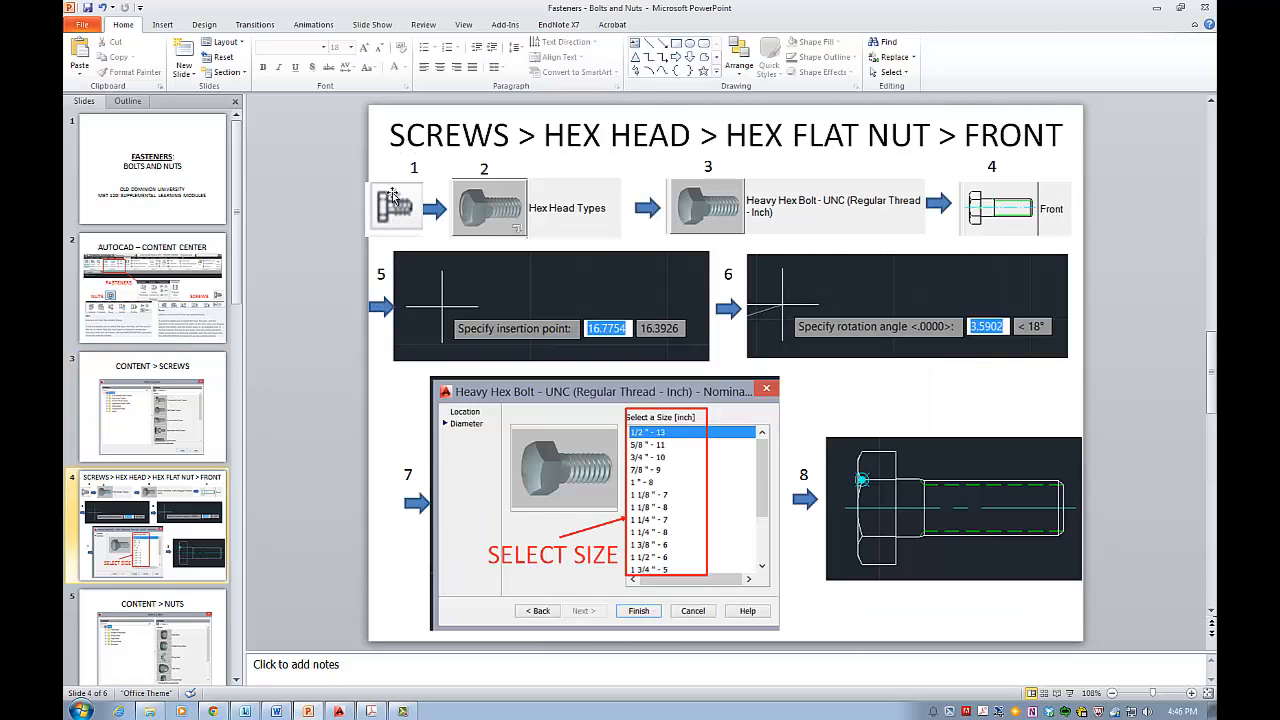
{"action": "mouse_move", "coordinate": [588, 220]}
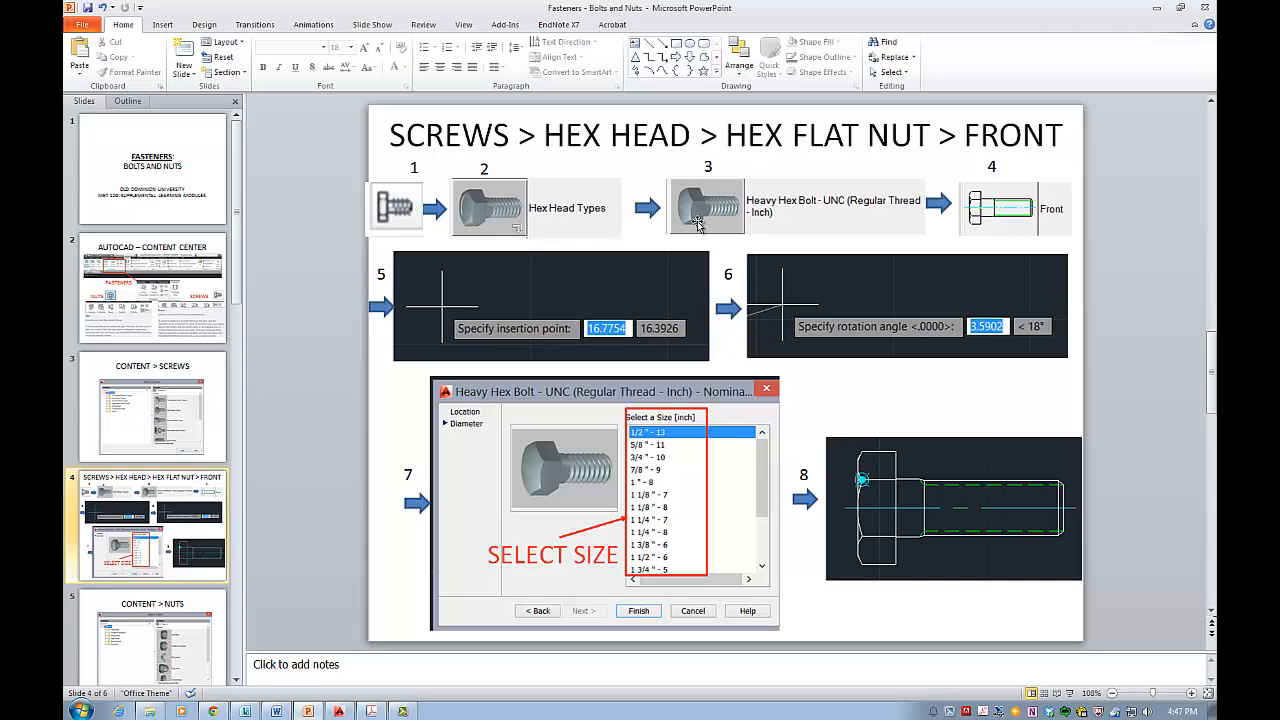
{"action": "mouse_move", "coordinate": [796, 212]}
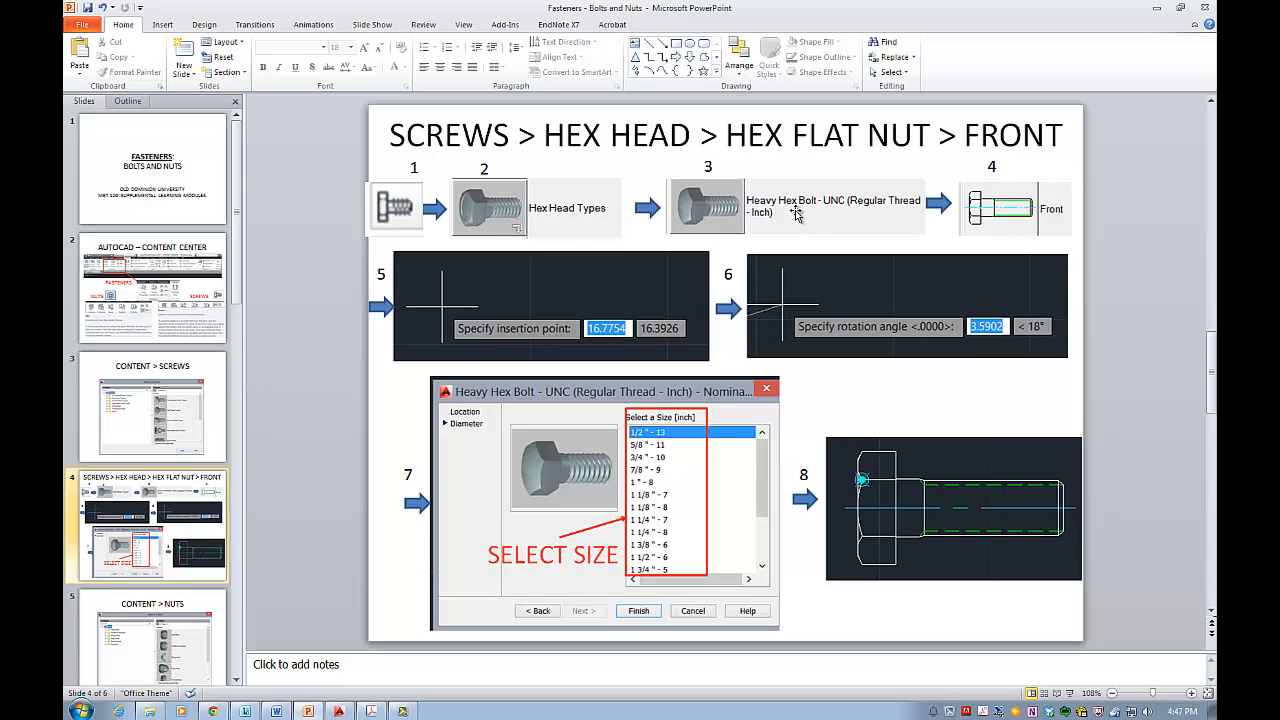
{"action": "mouse_move", "coordinate": [984, 224]}
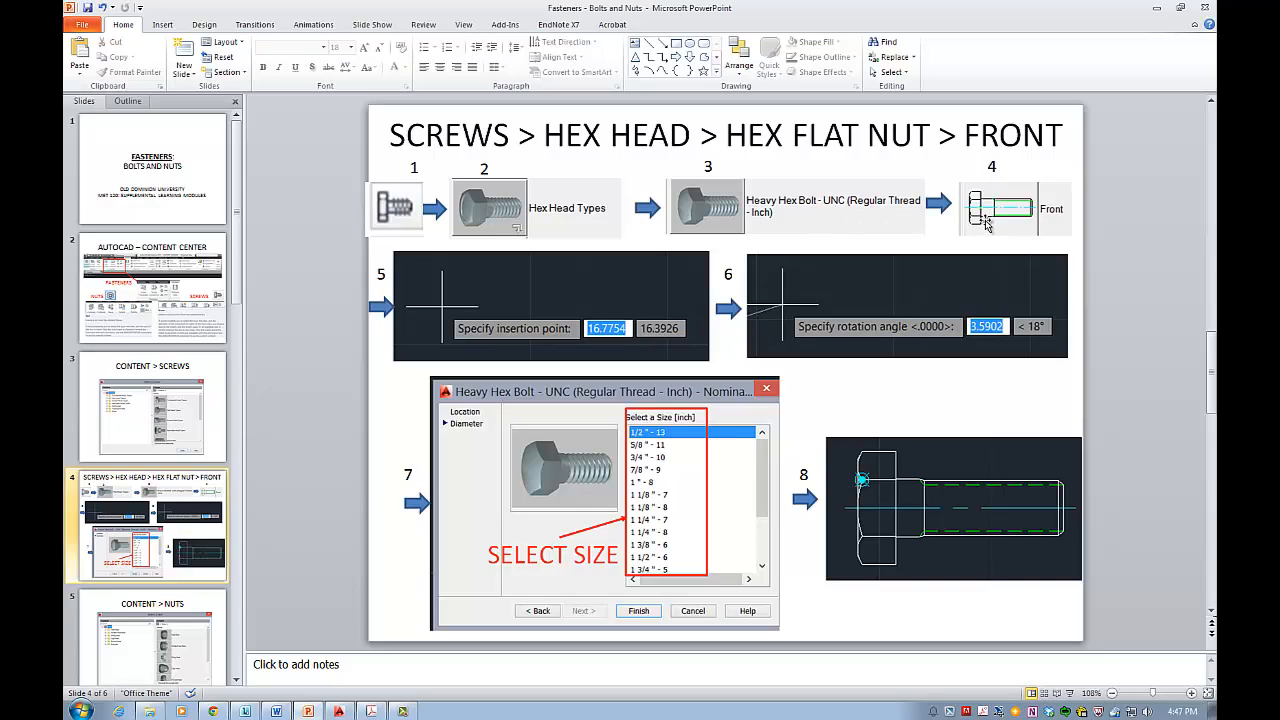
{"action": "mouse_move", "coordinate": [636, 260]}
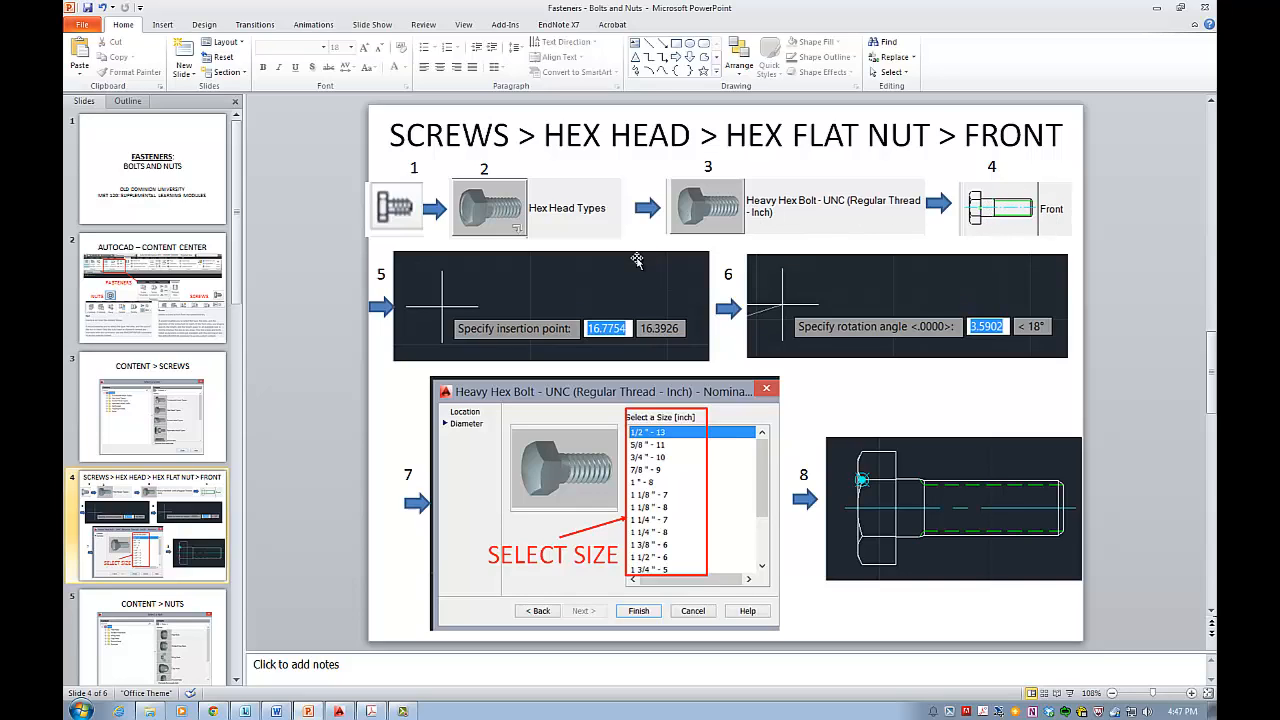
{"action": "mouse_move", "coordinate": [568, 350]}
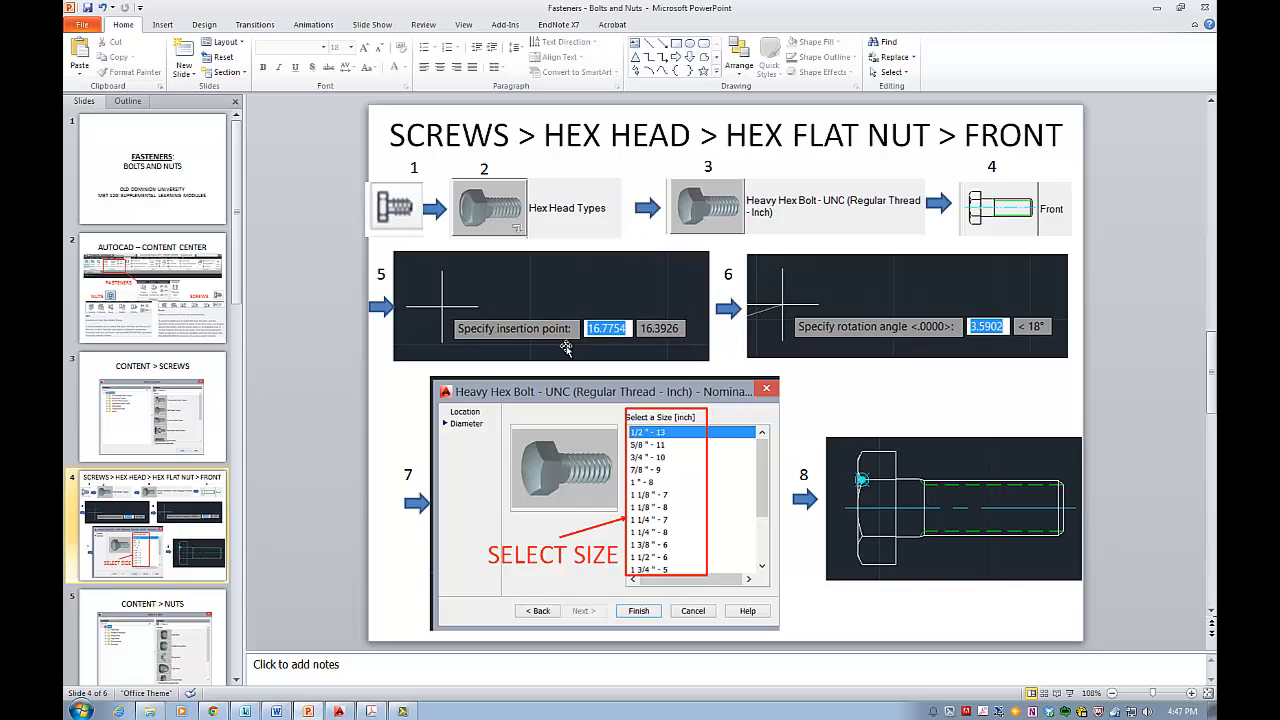
{"action": "mouse_move", "coordinate": [890, 328]}
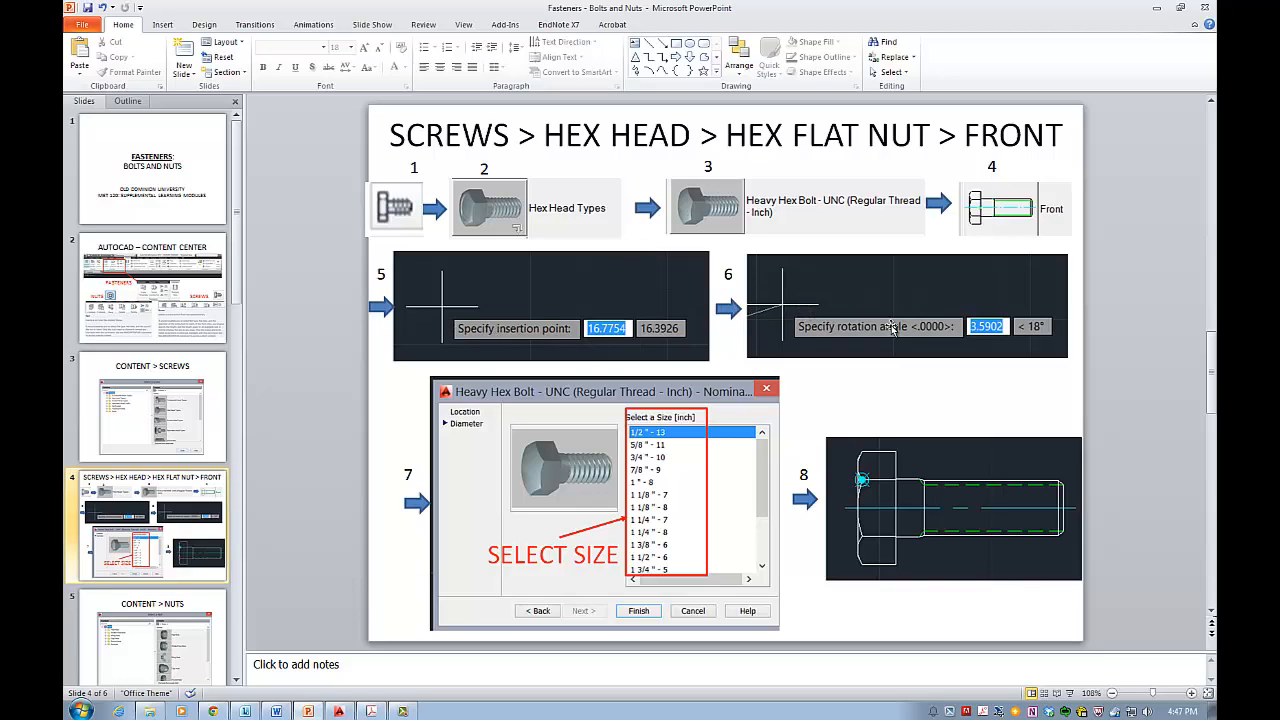
{"action": "mouse_move", "coordinate": [730, 488]}
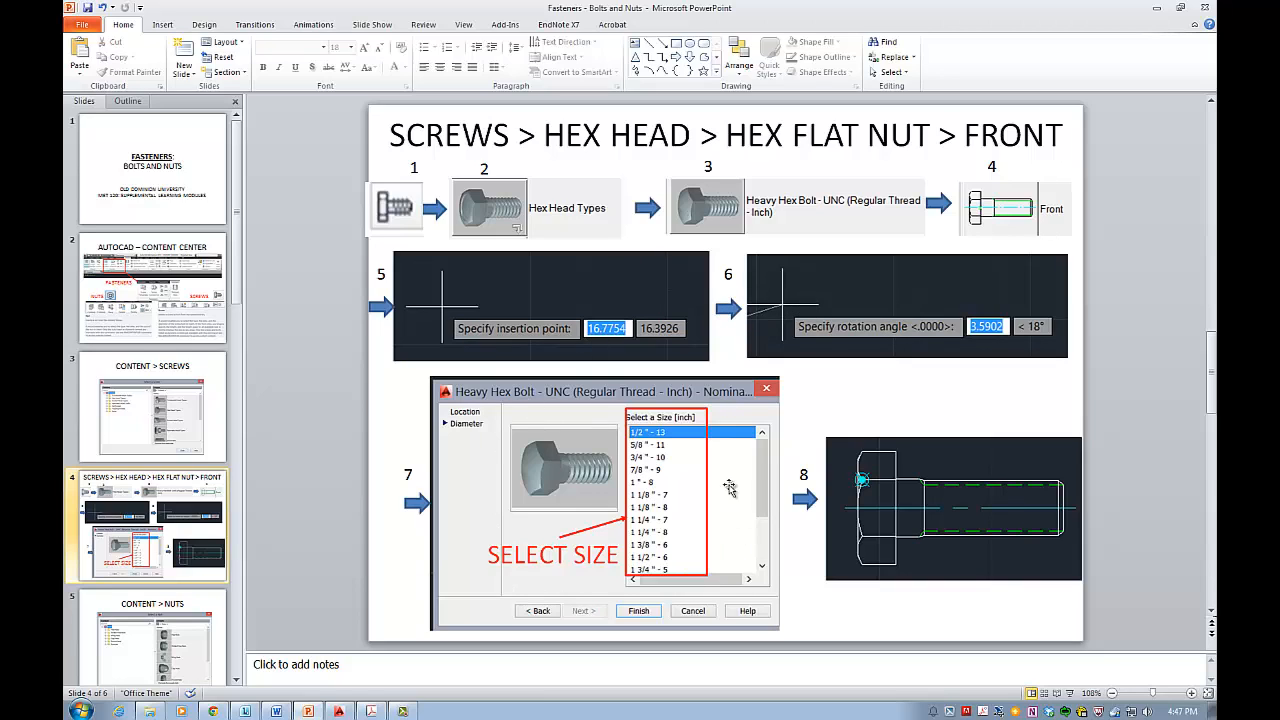
{"action": "mouse_move", "coordinate": [590, 516]}
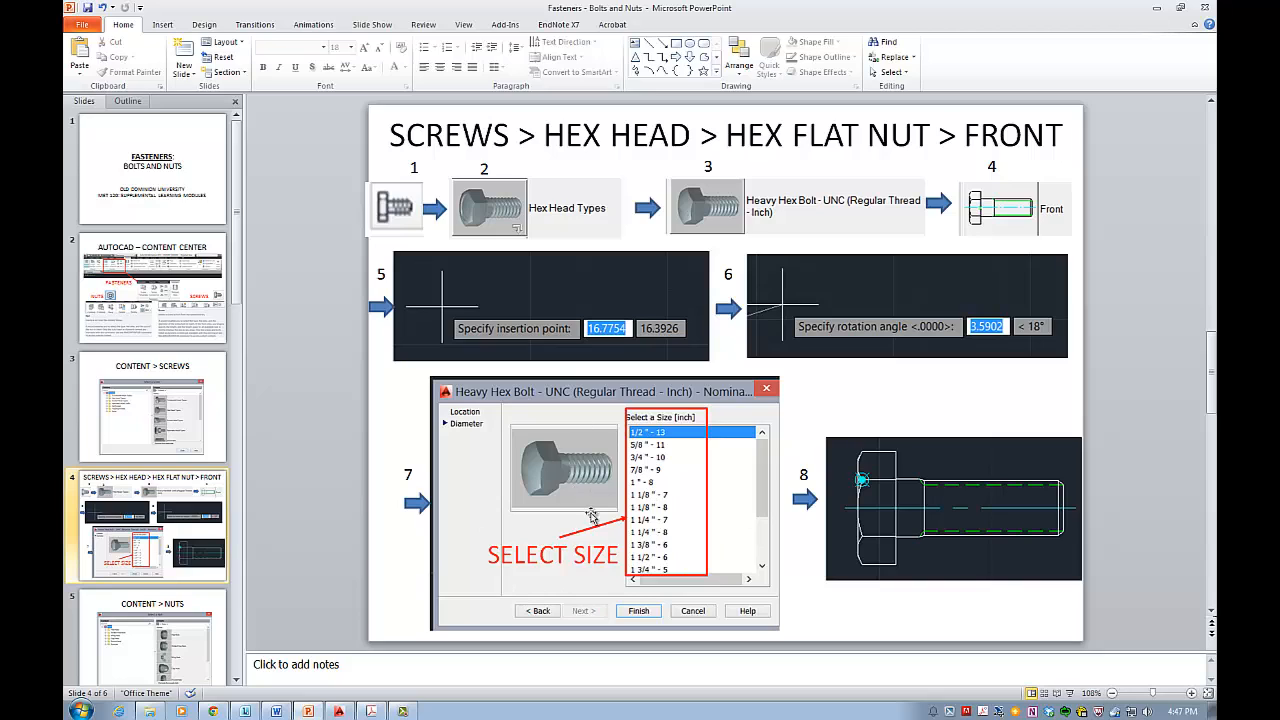
{"action": "mouse_move", "coordinate": [848, 488]}
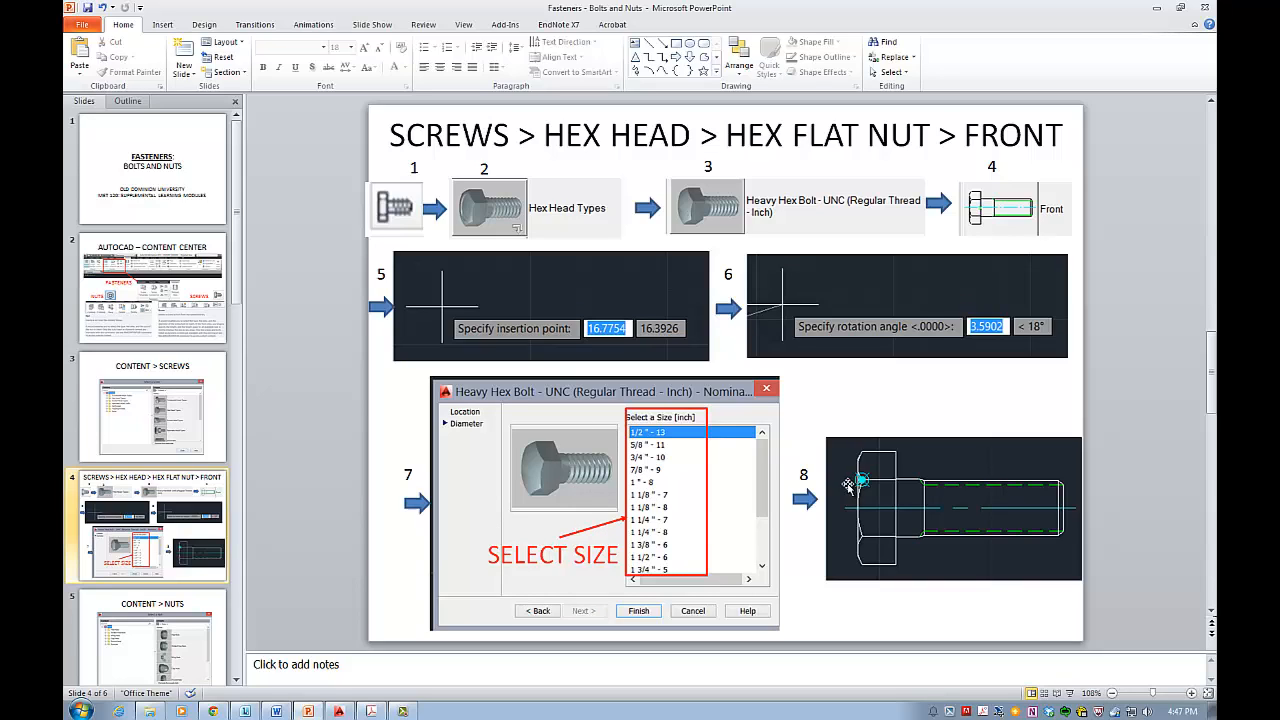
{"action": "mouse_move", "coordinate": [850, 486]}
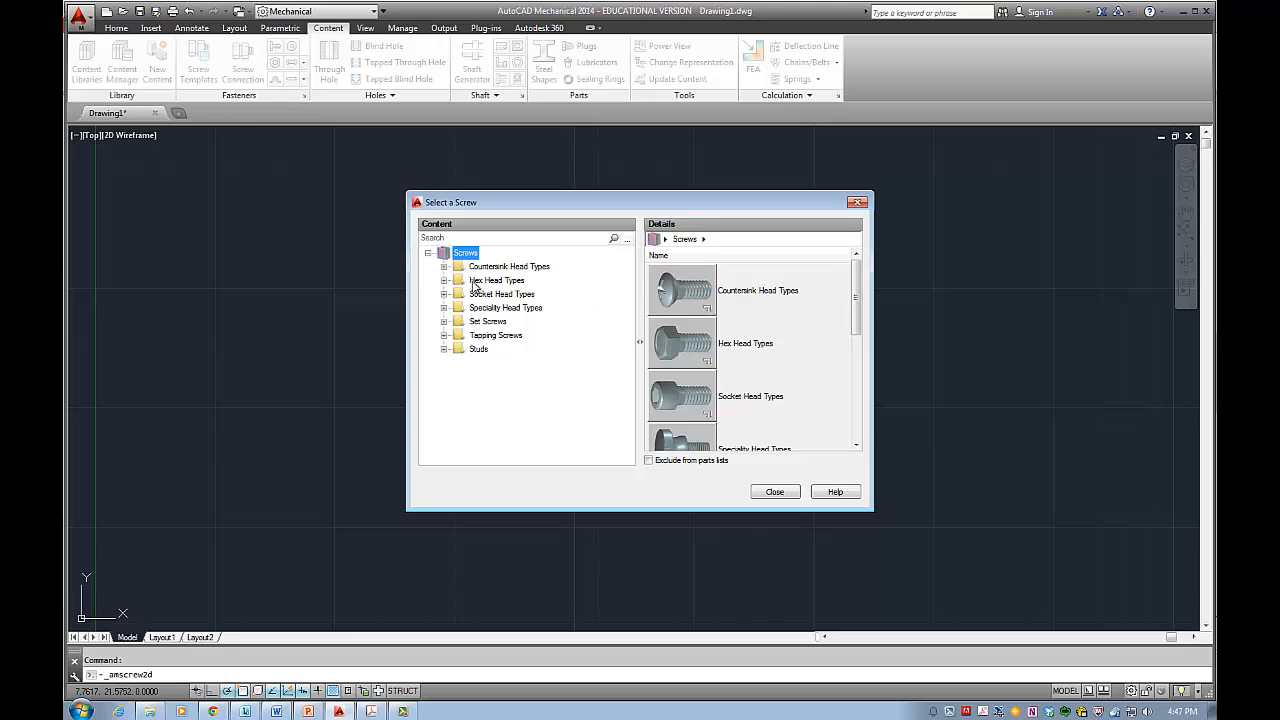
- Choose Hex Head Types in Select a Screw to list flanged and heavy hex bolts
{"action": "left_click", "coordinate": [496, 280]}
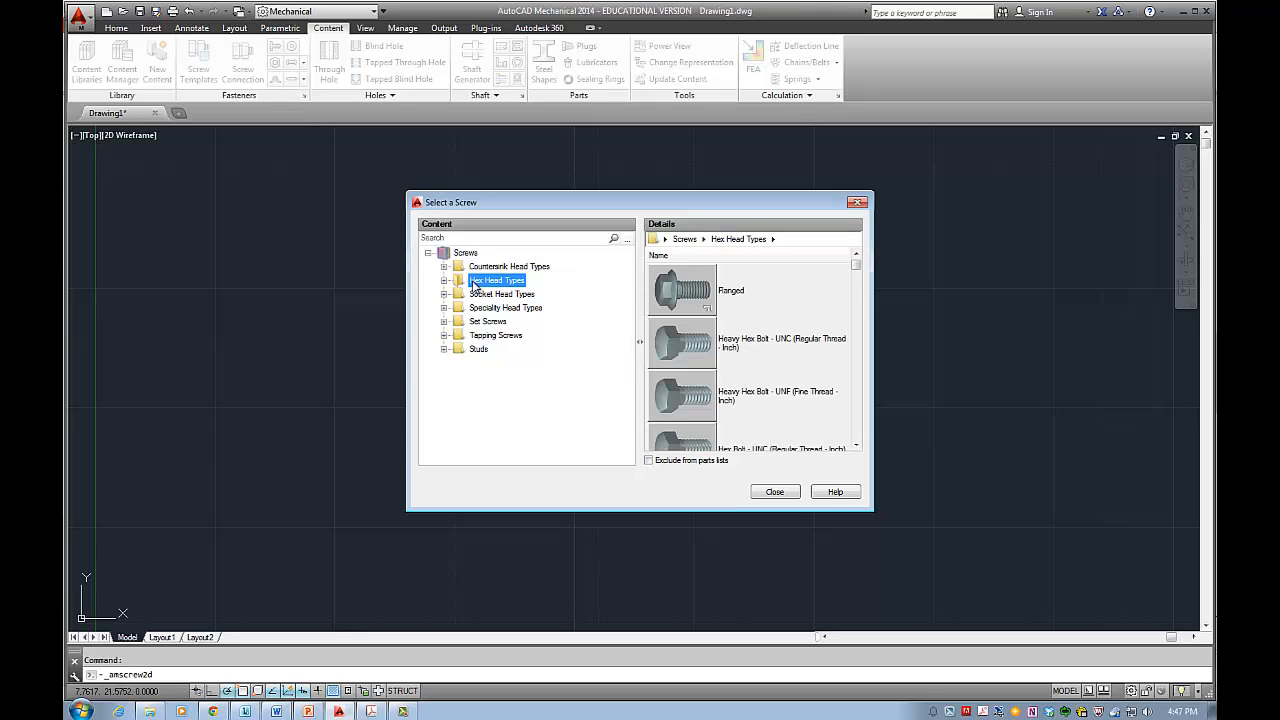
{"action": "mouse_move", "coordinate": [492, 288]}
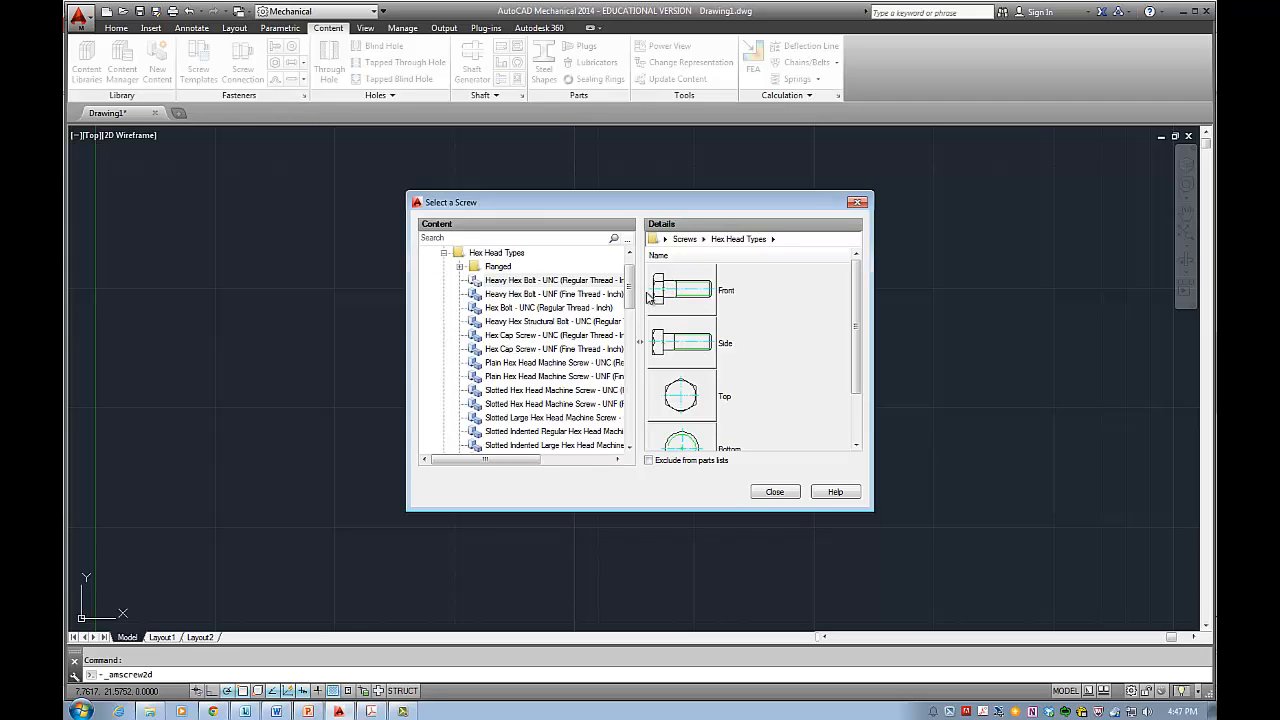
{"action": "mouse_move", "coordinate": [868, 366]}
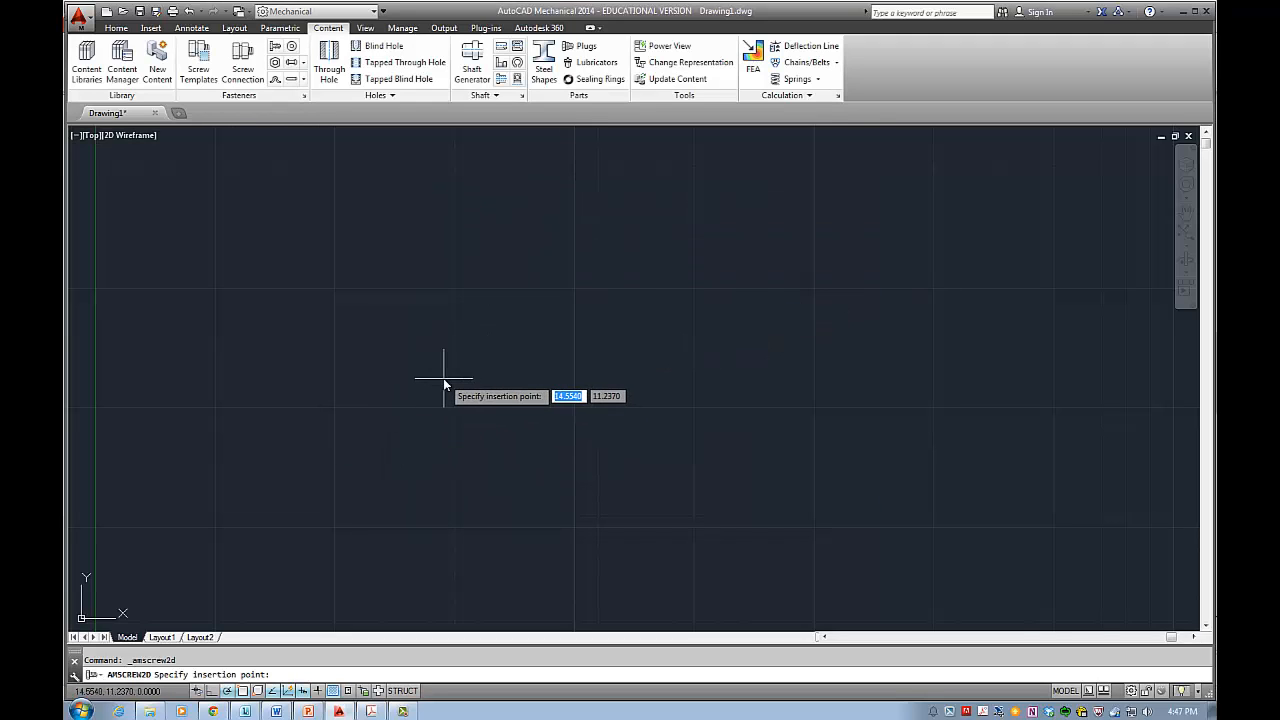
- Place the heavy hex bolt front view's insertion point at 0 with default rotation
{"action": "type", "text": "0"}
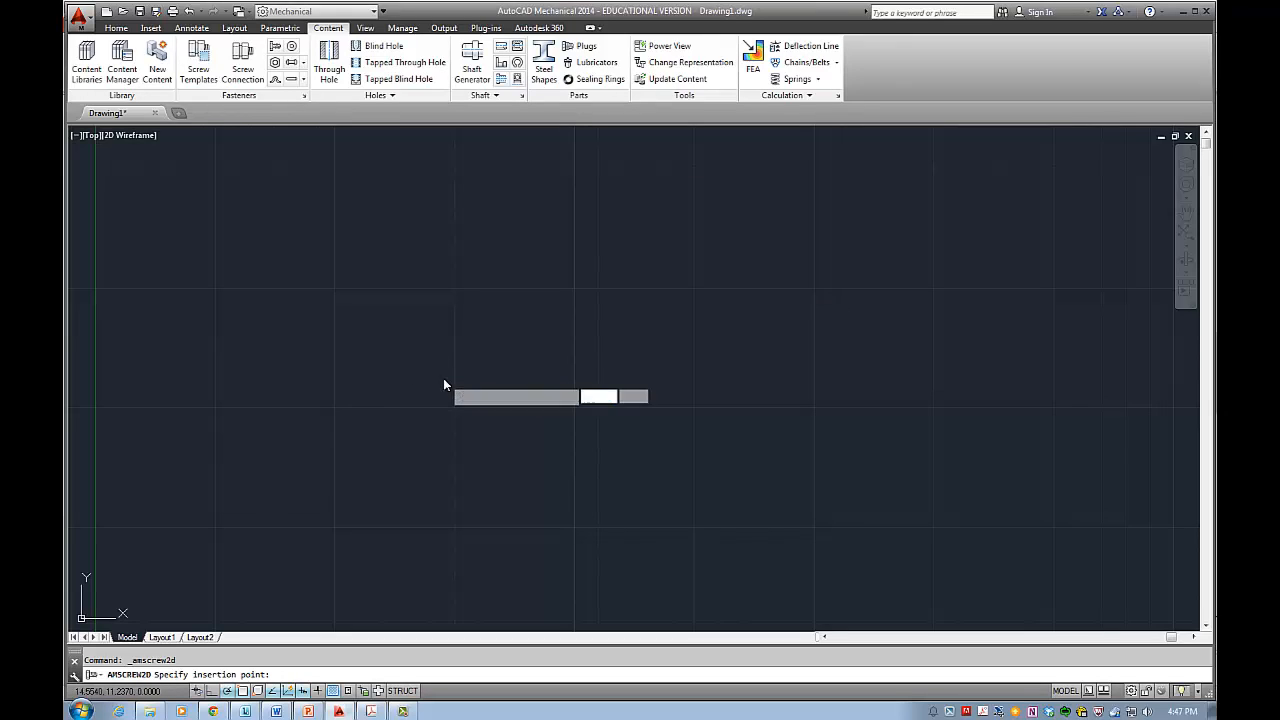
{"action": "left_click", "coordinate": [444, 384]}
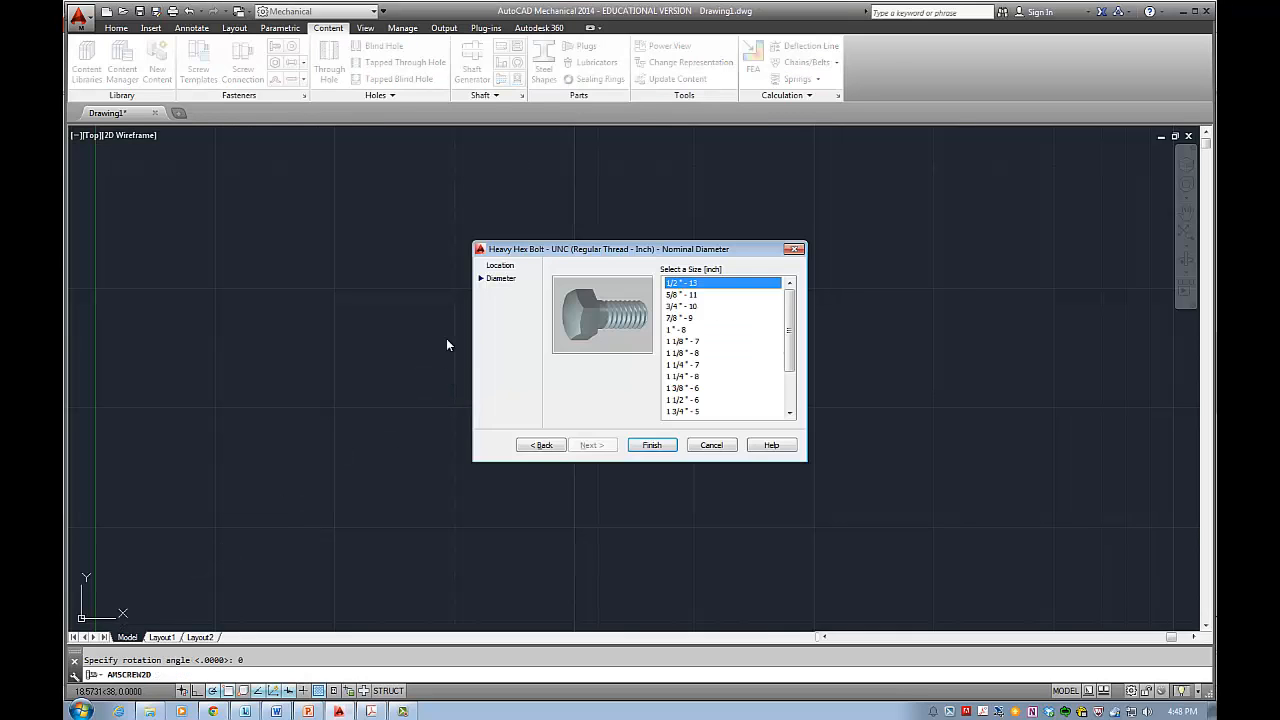
{"action": "mouse_move", "coordinate": [344, 458]}
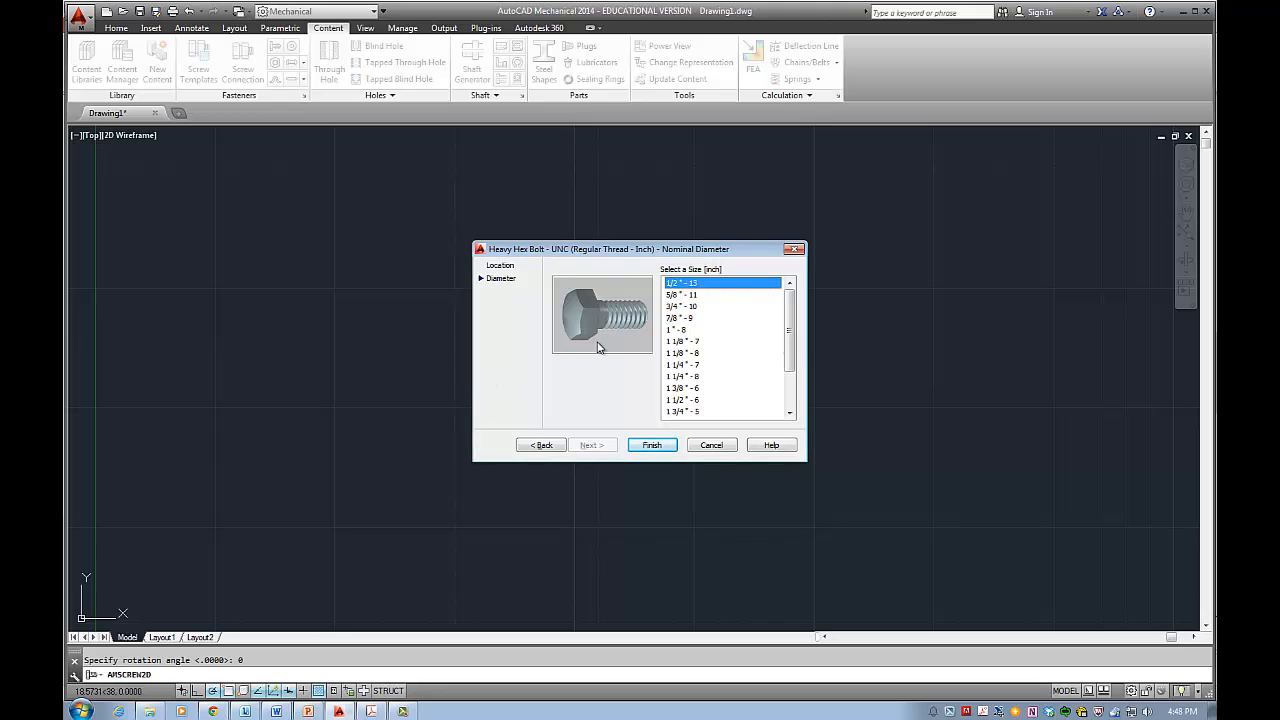
{"action": "mouse_move", "coordinate": [724, 336]}
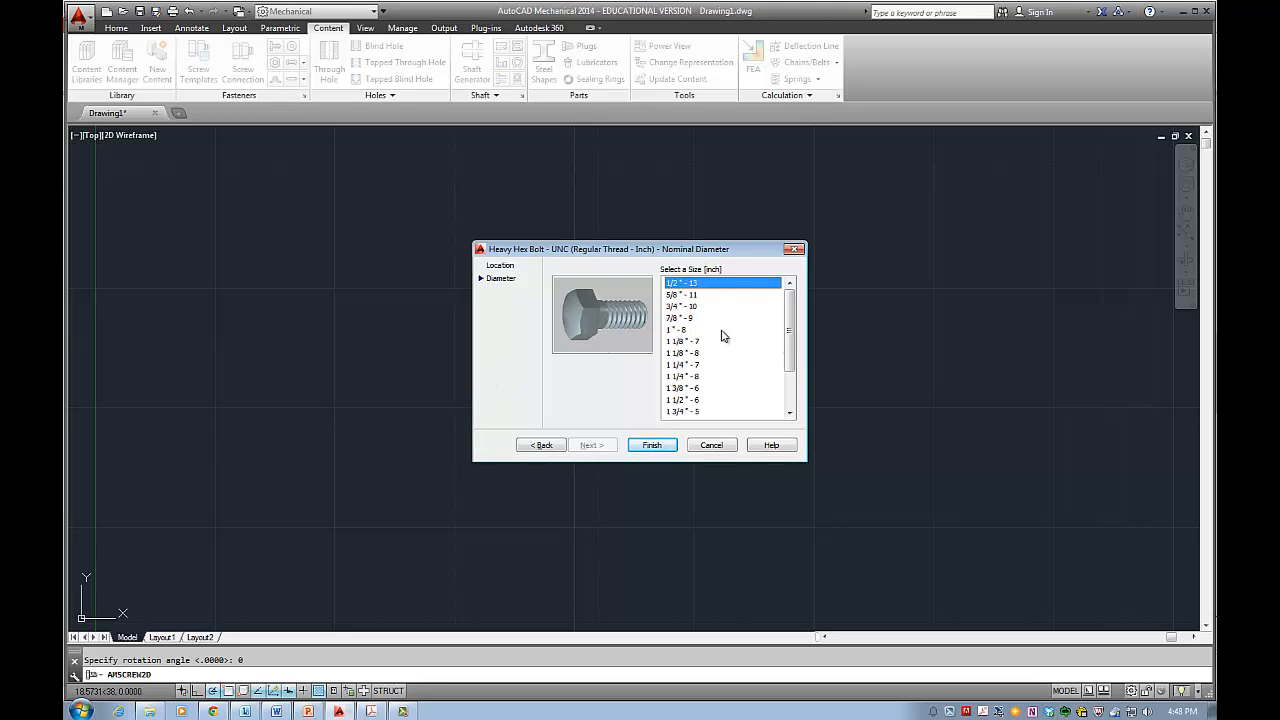
- Choose the 1" - 8 heavy hex bolt size, finish, and erase the inserted bolt
{"action": "left_click", "coordinate": [682, 328]}
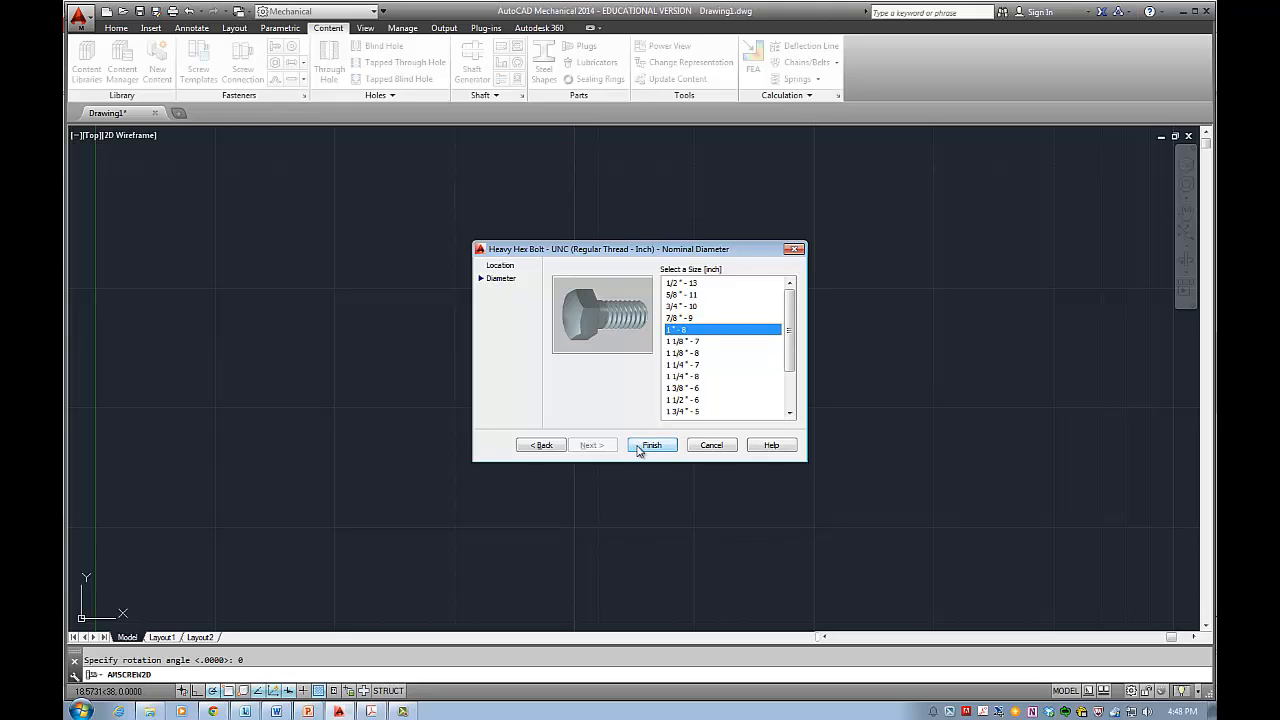
{"action": "left_click", "coordinate": [652, 444]}
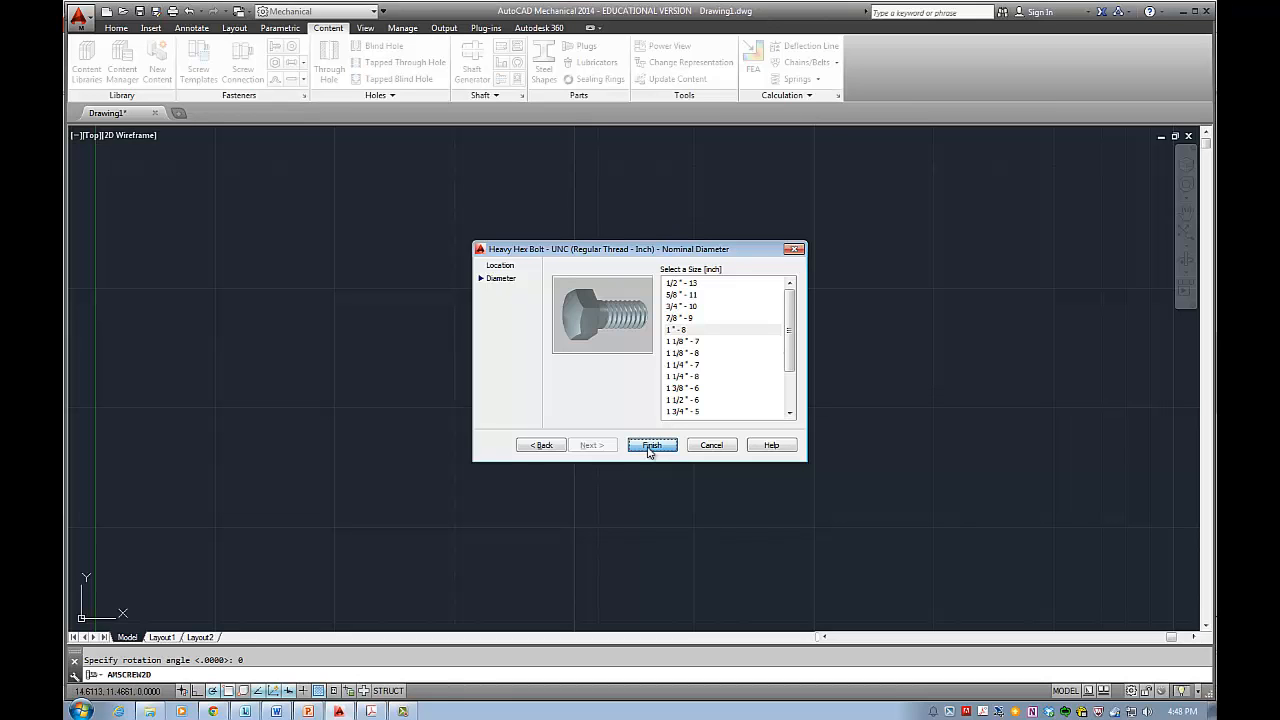
{"action": "left_click", "coordinate": [652, 444]}
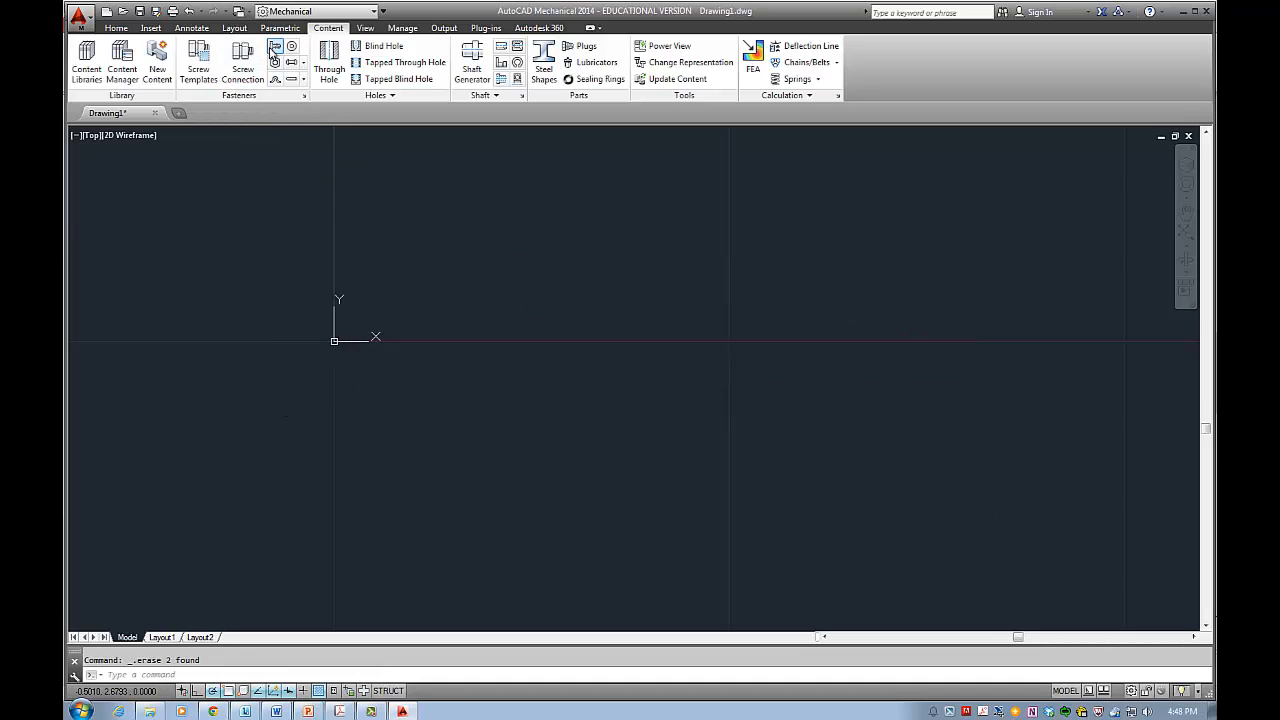
- Insert a 1/2" - 13 heavy hex bolt front view at the origin, length about 4.0000
{"action": "left_click", "coordinate": [242, 60]}
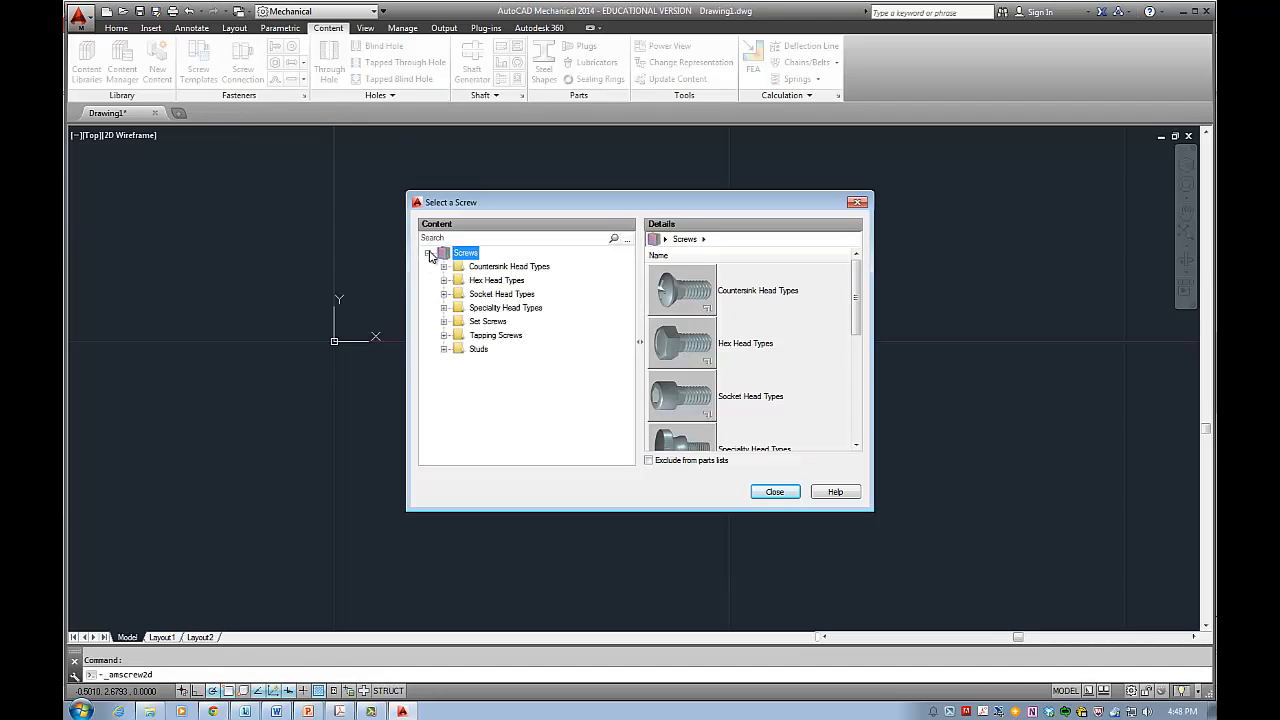
{"action": "left_click", "coordinate": [496, 280]}
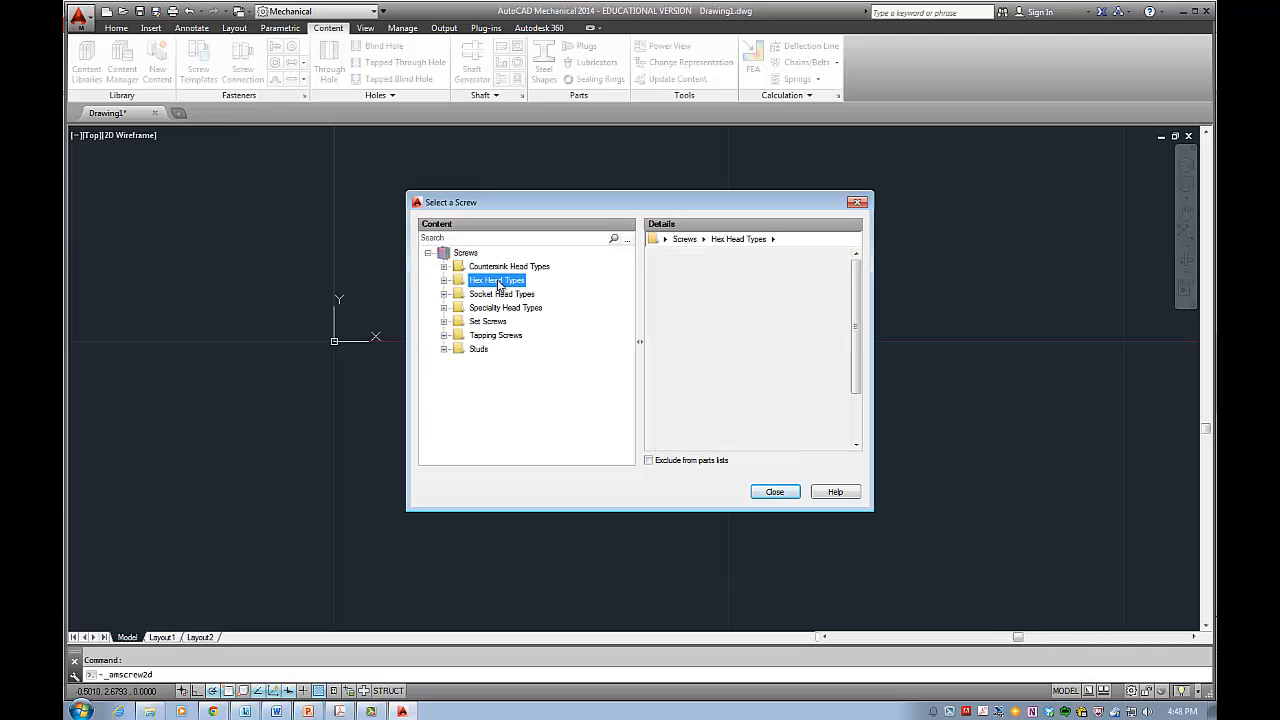
{"action": "left_click", "coordinate": [496, 280]}
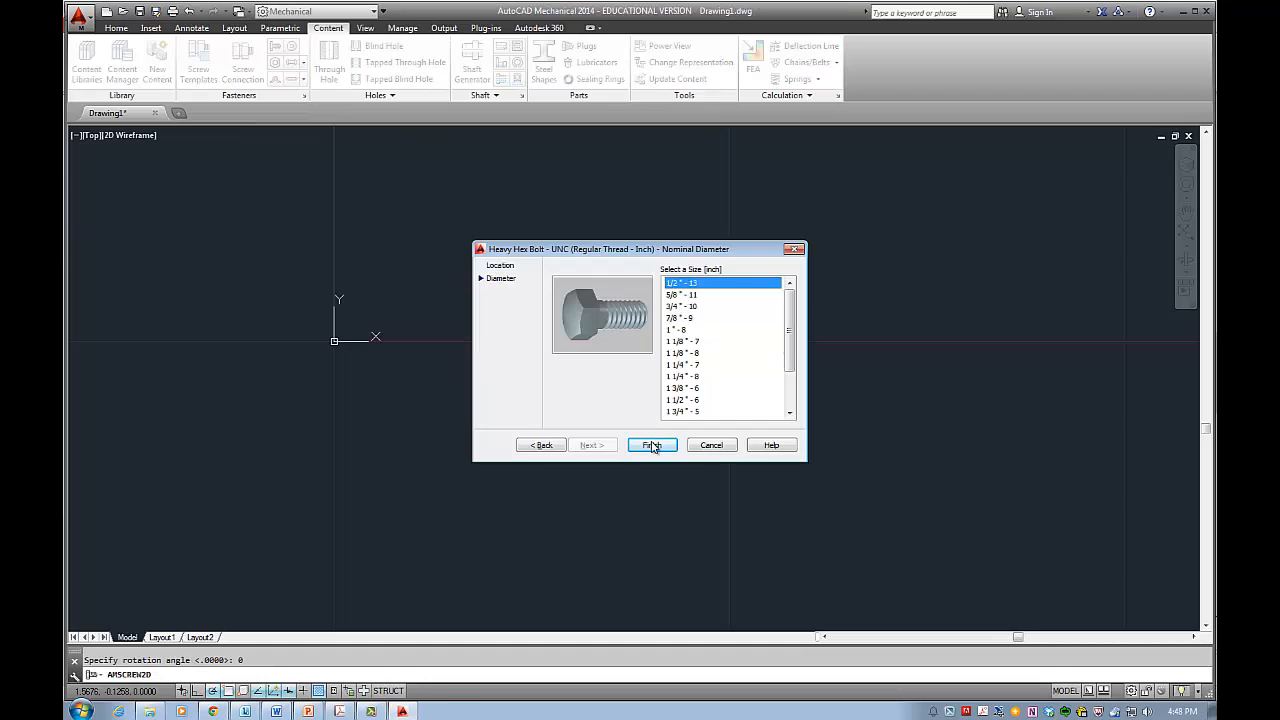
{"action": "left_click", "coordinate": [652, 444]}
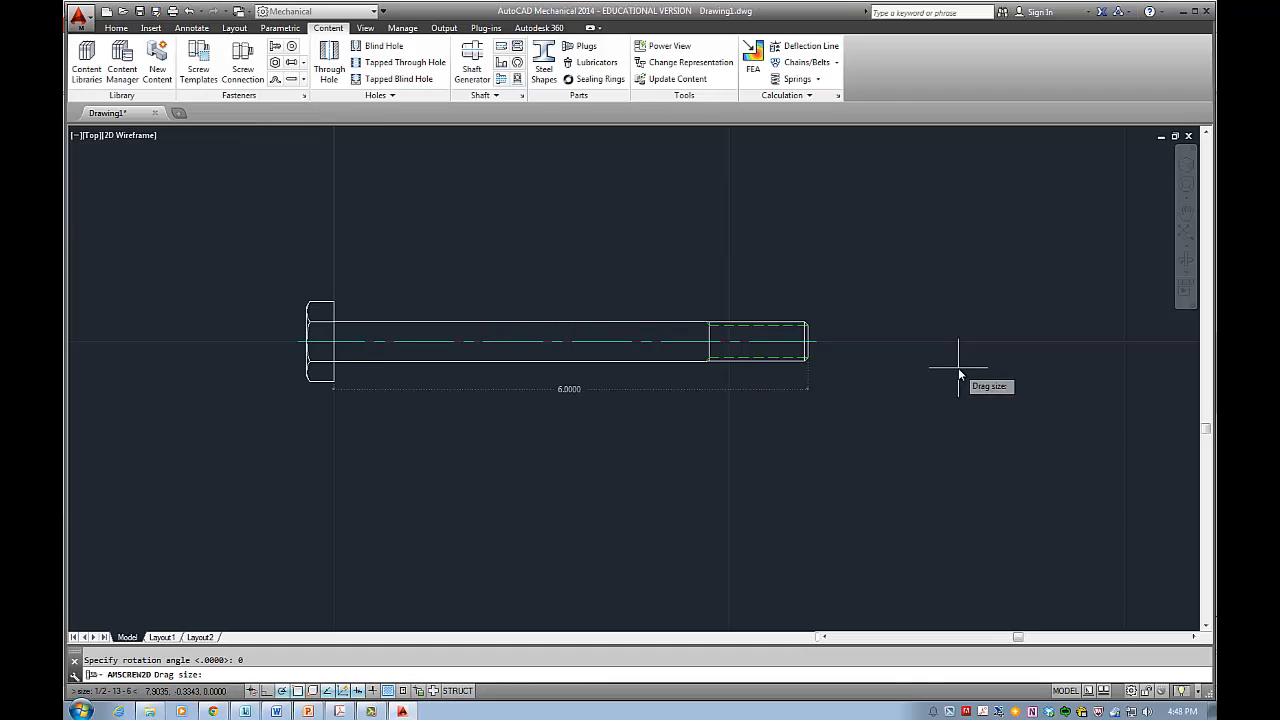
{"action": "mouse_move", "coordinate": [576, 352]}
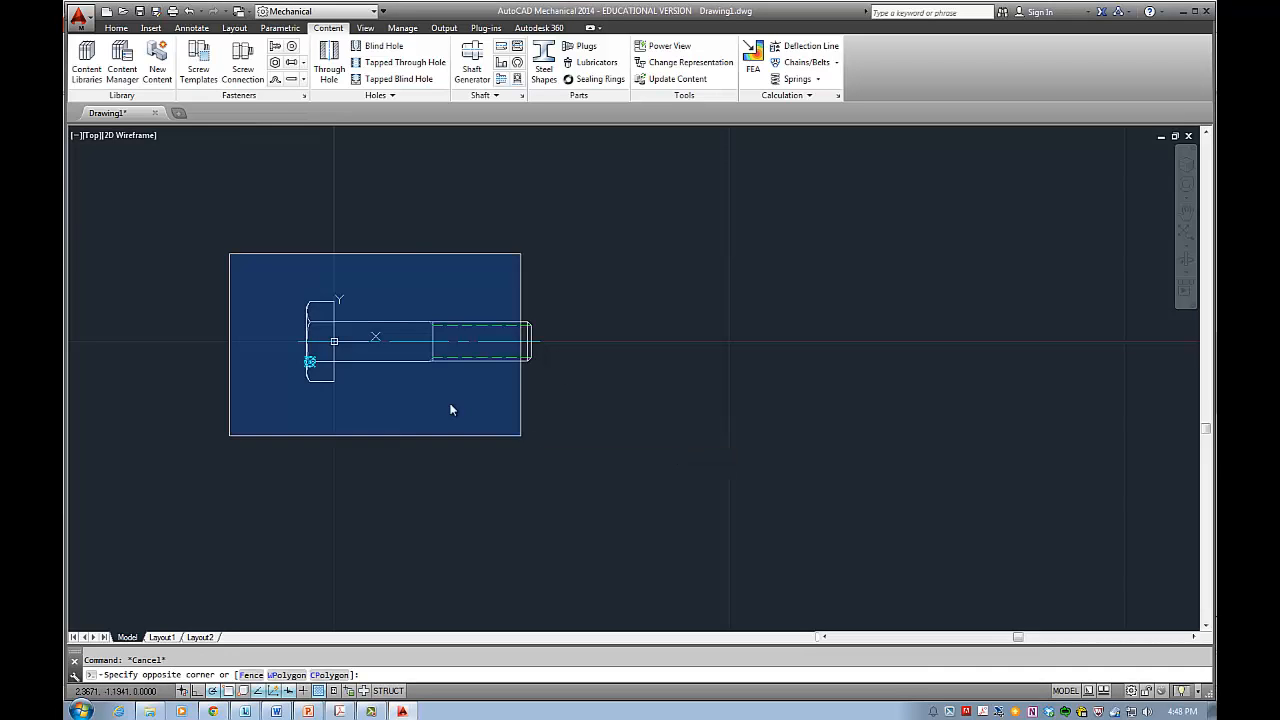
{"action": "key", "text": "Delete"}
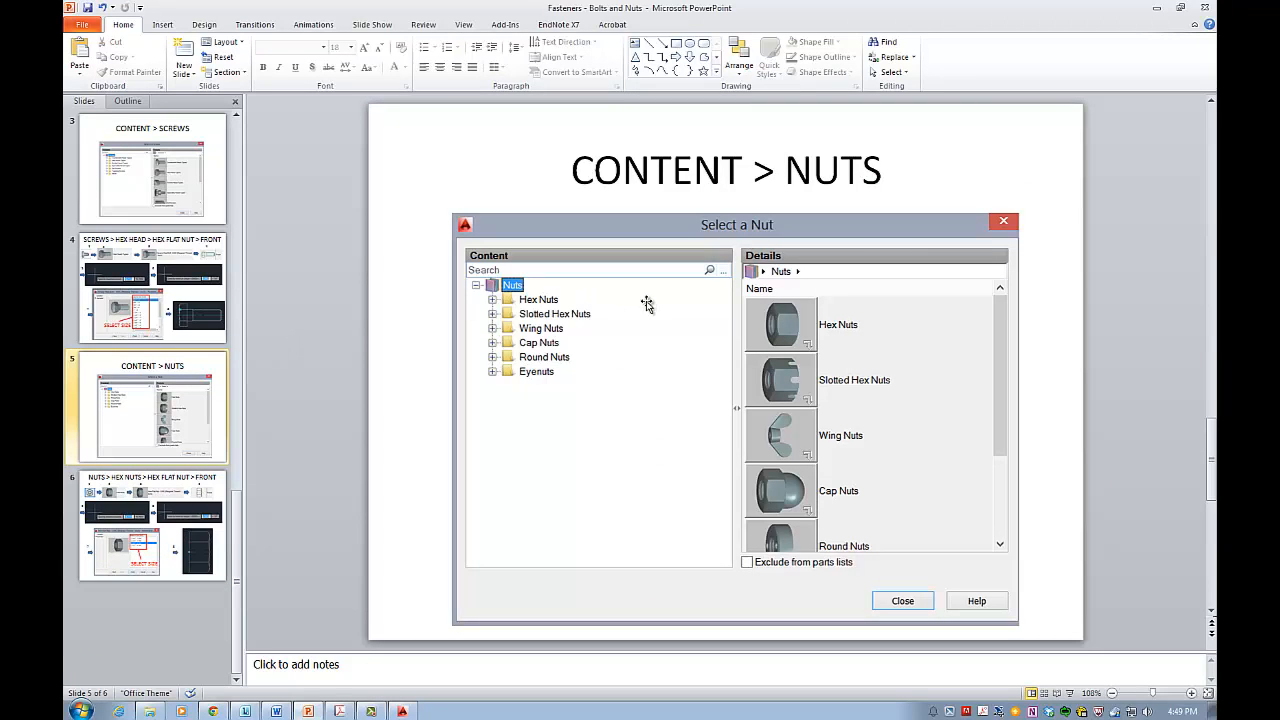
{"action": "mouse_move", "coordinate": [830, 336]}
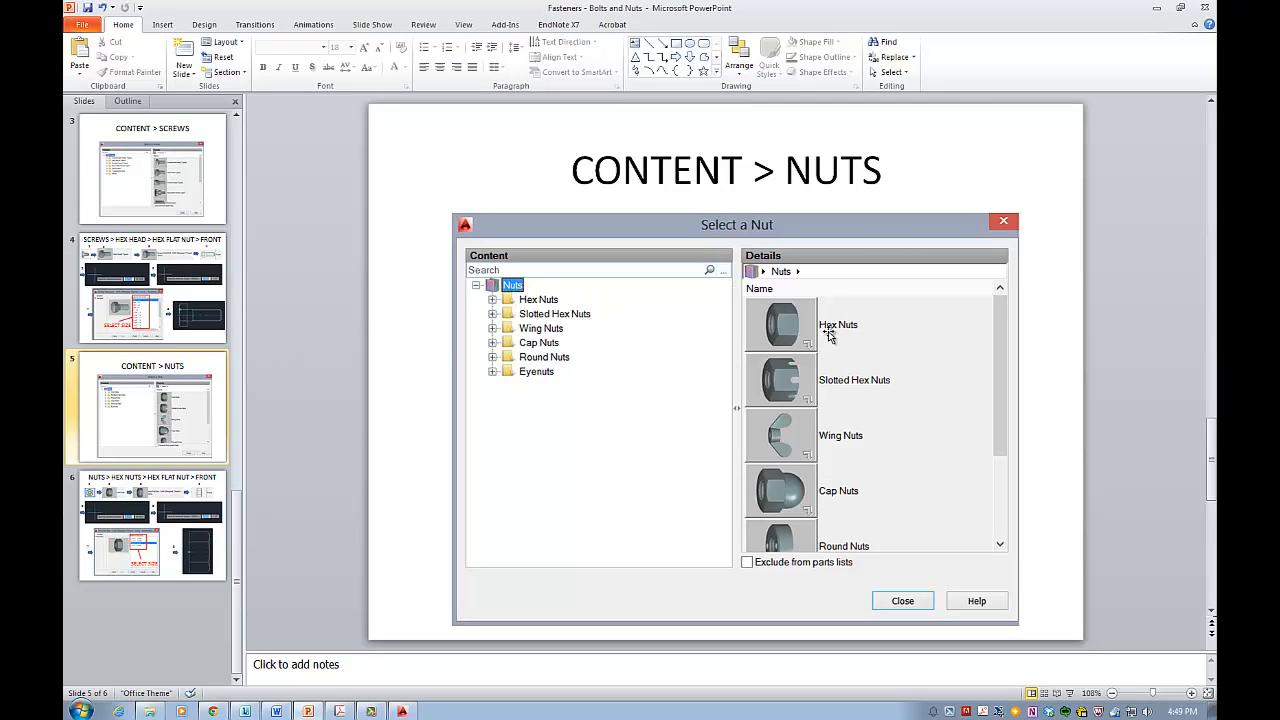
{"action": "mouse_move", "coordinate": [344, 356]}
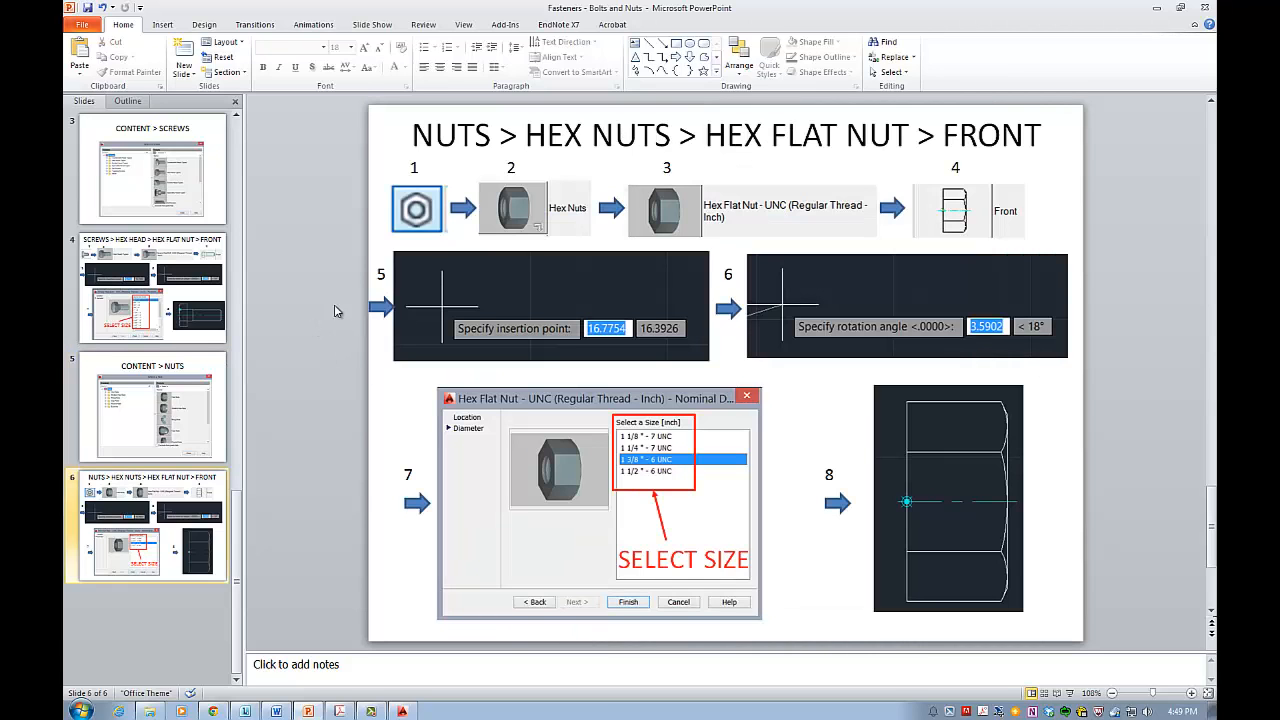
{"action": "mouse_move", "coordinate": [314, 126]}
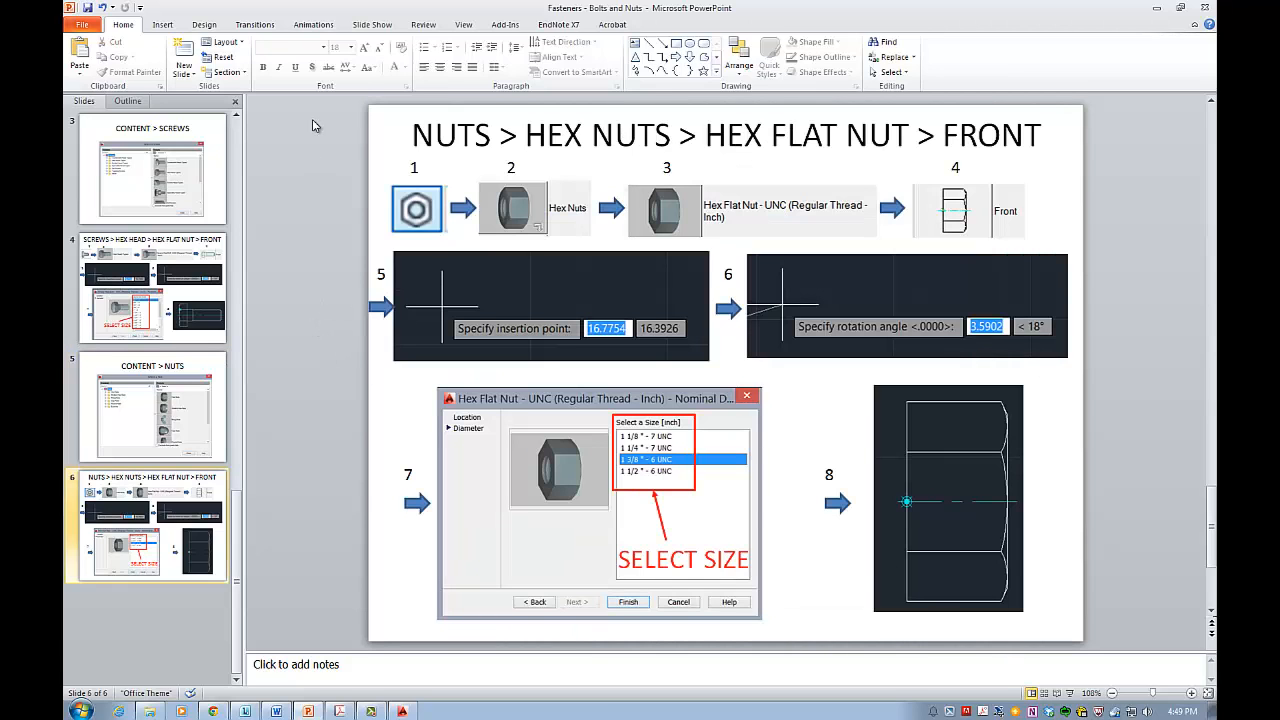
{"action": "mouse_move", "coordinate": [536, 224]}
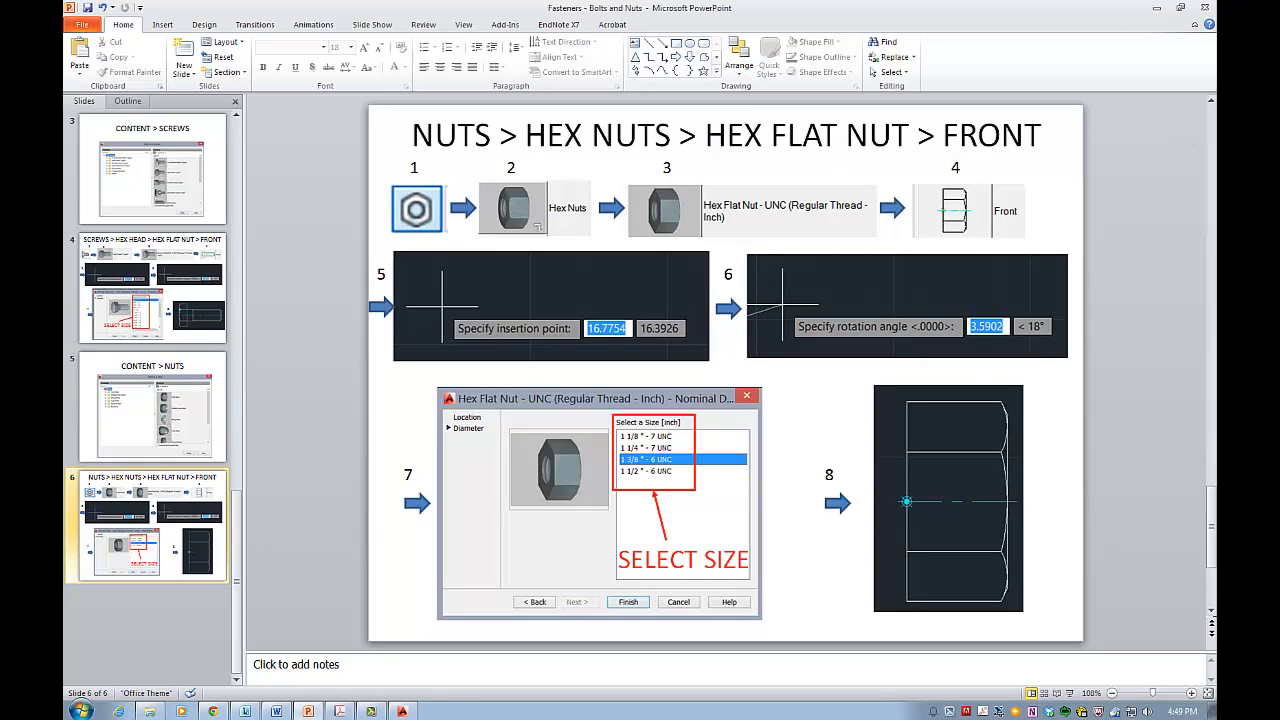
{"action": "mouse_move", "coordinate": [822, 184]}
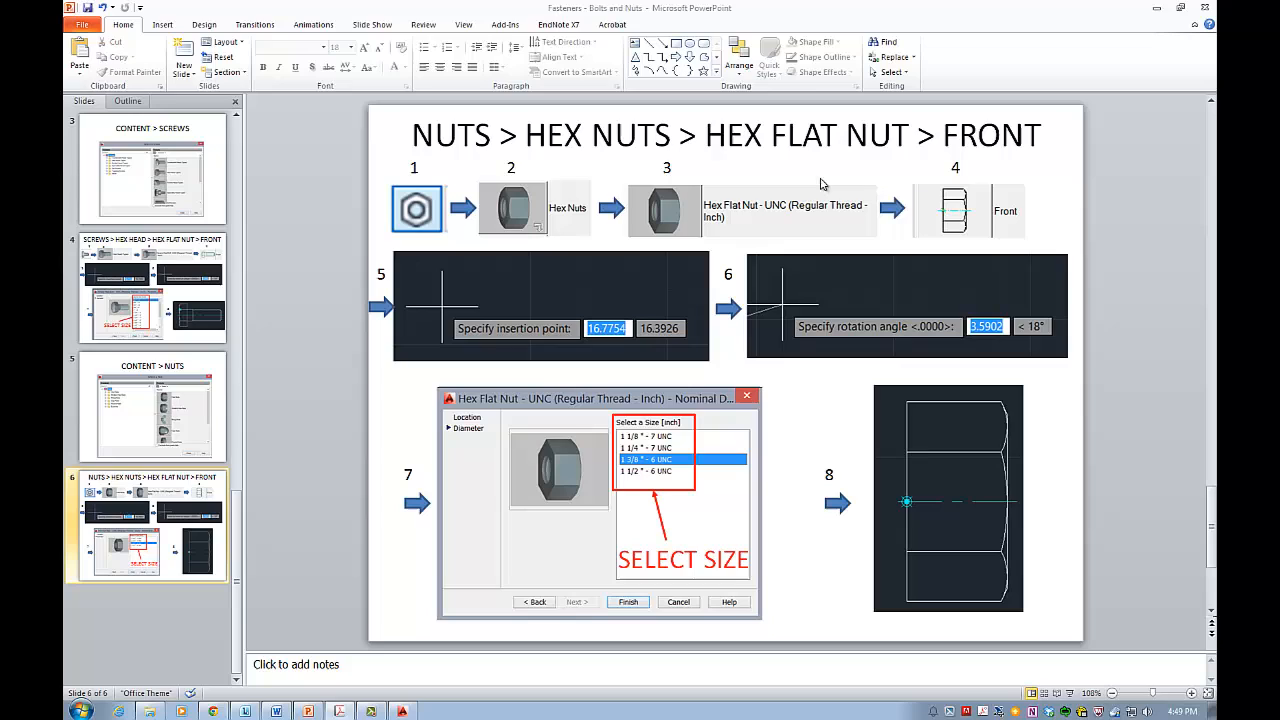
{"action": "mouse_move", "coordinate": [732, 216]}
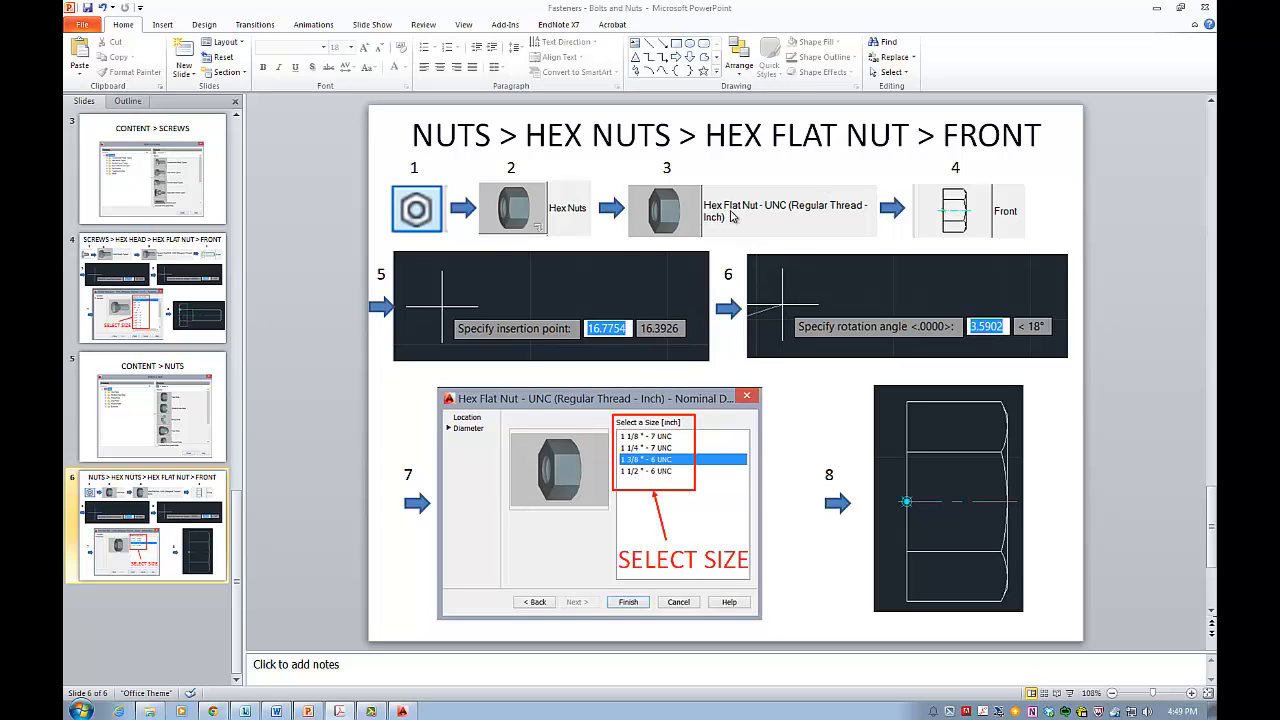
{"action": "mouse_move", "coordinate": [984, 222]}
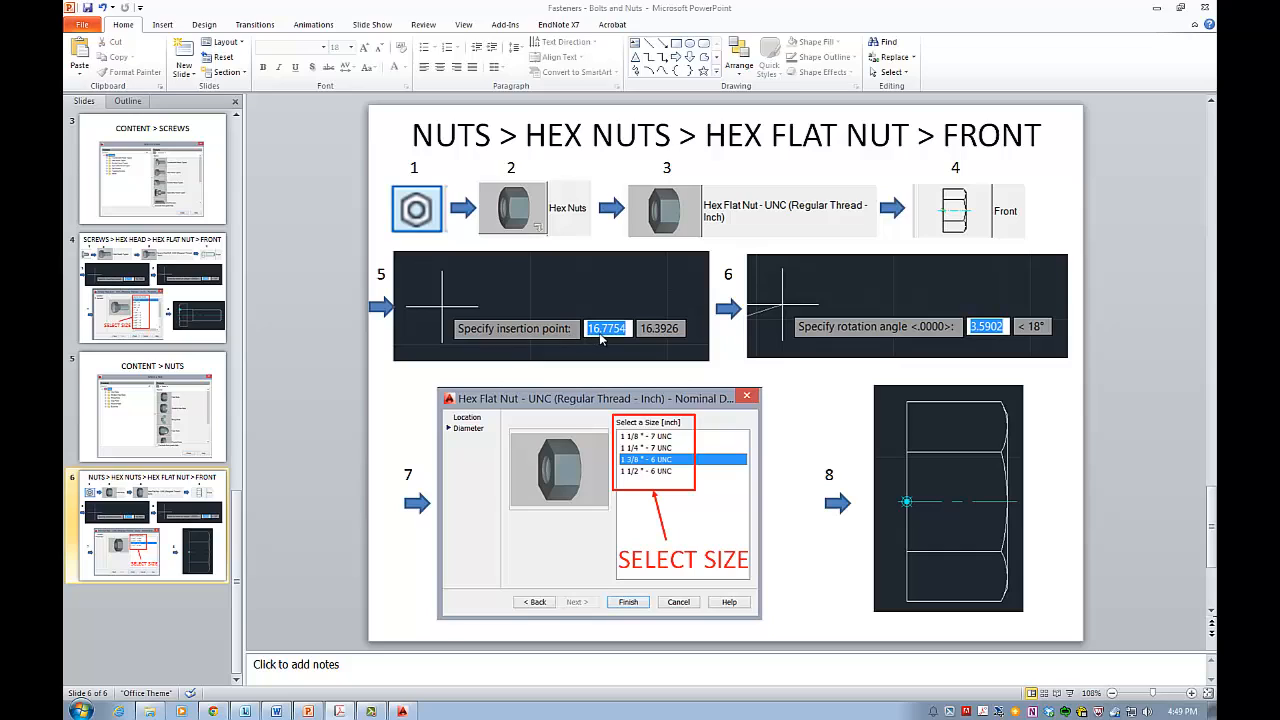
{"action": "mouse_move", "coordinate": [668, 332]}
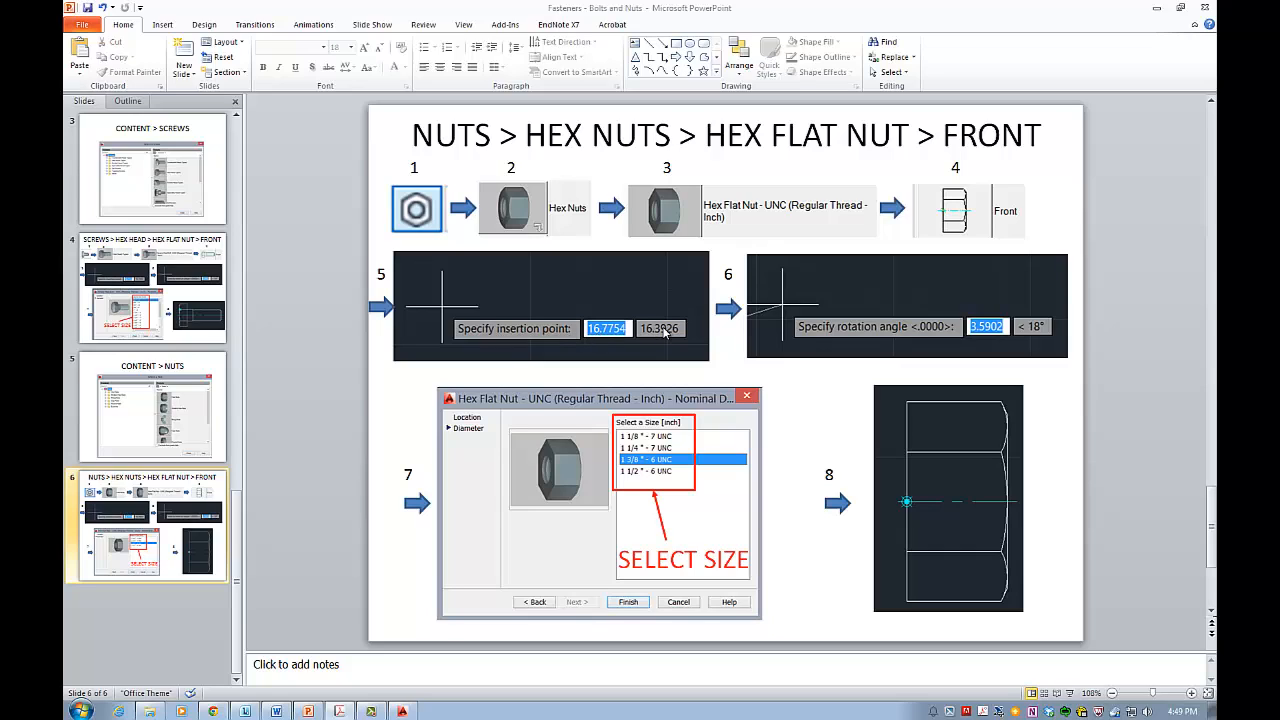
{"action": "mouse_move", "coordinate": [816, 338]}
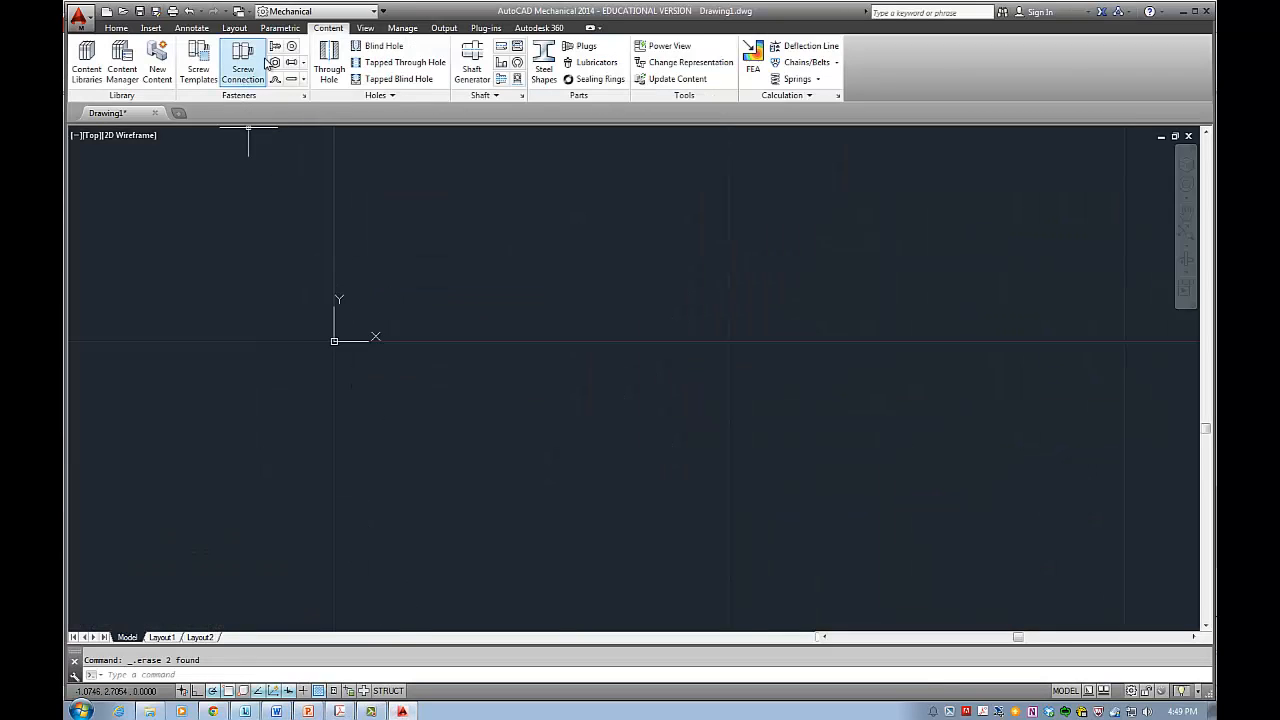
- In Select a Nut, expand Nuts and open the Hex Nuts category
{"action": "left_click", "coordinate": [274, 78]}
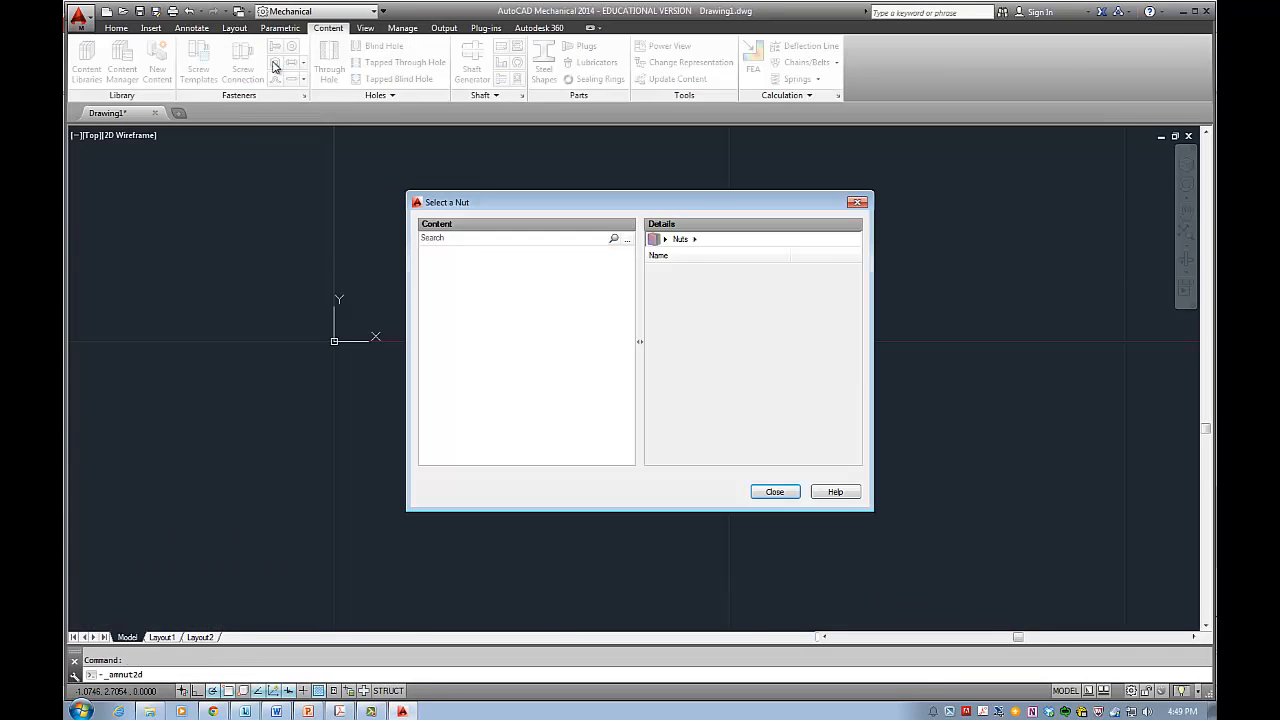
{"action": "left_click", "coordinate": [428, 252]}
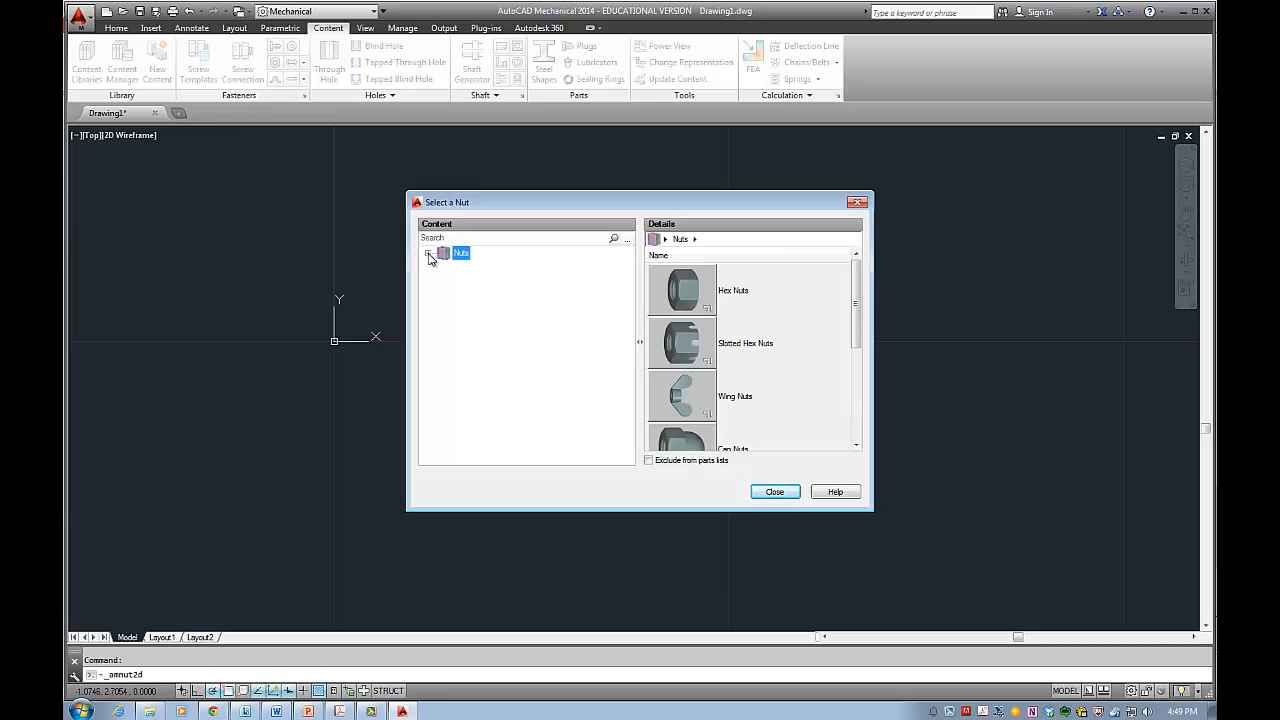
{"action": "left_click", "coordinate": [430, 252]}
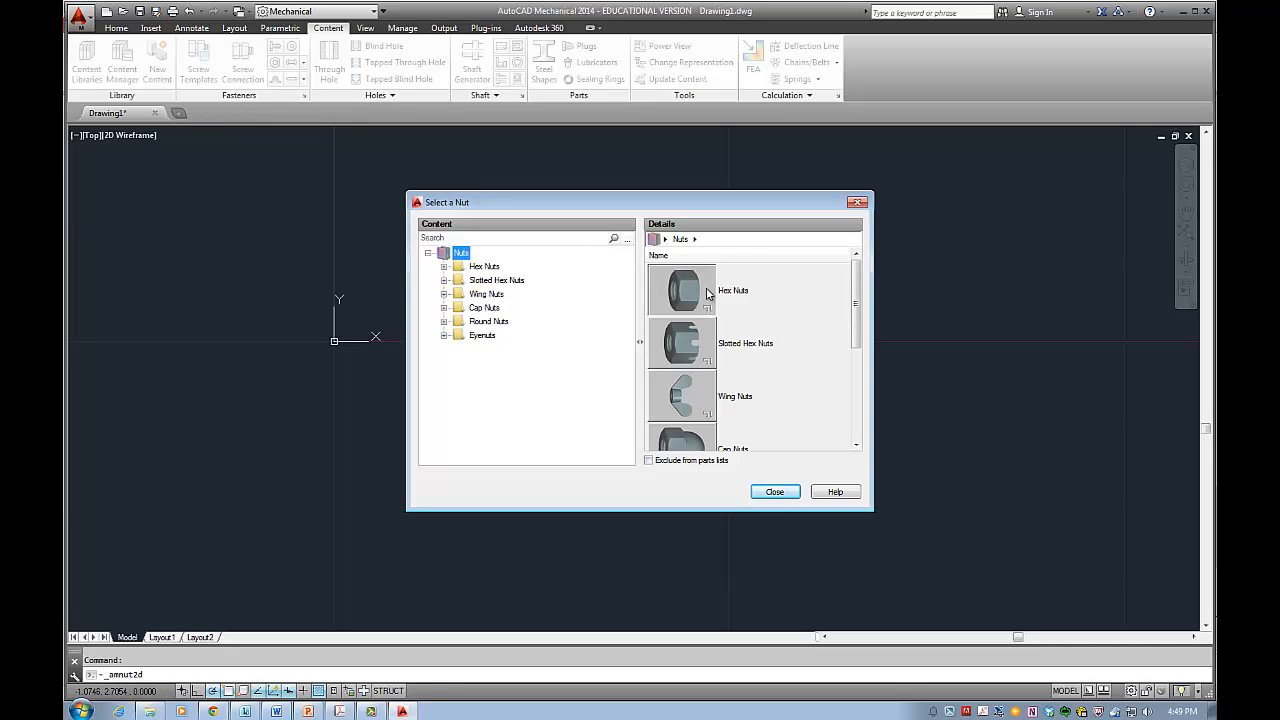
{"action": "double_click", "coordinate": [684, 290]}
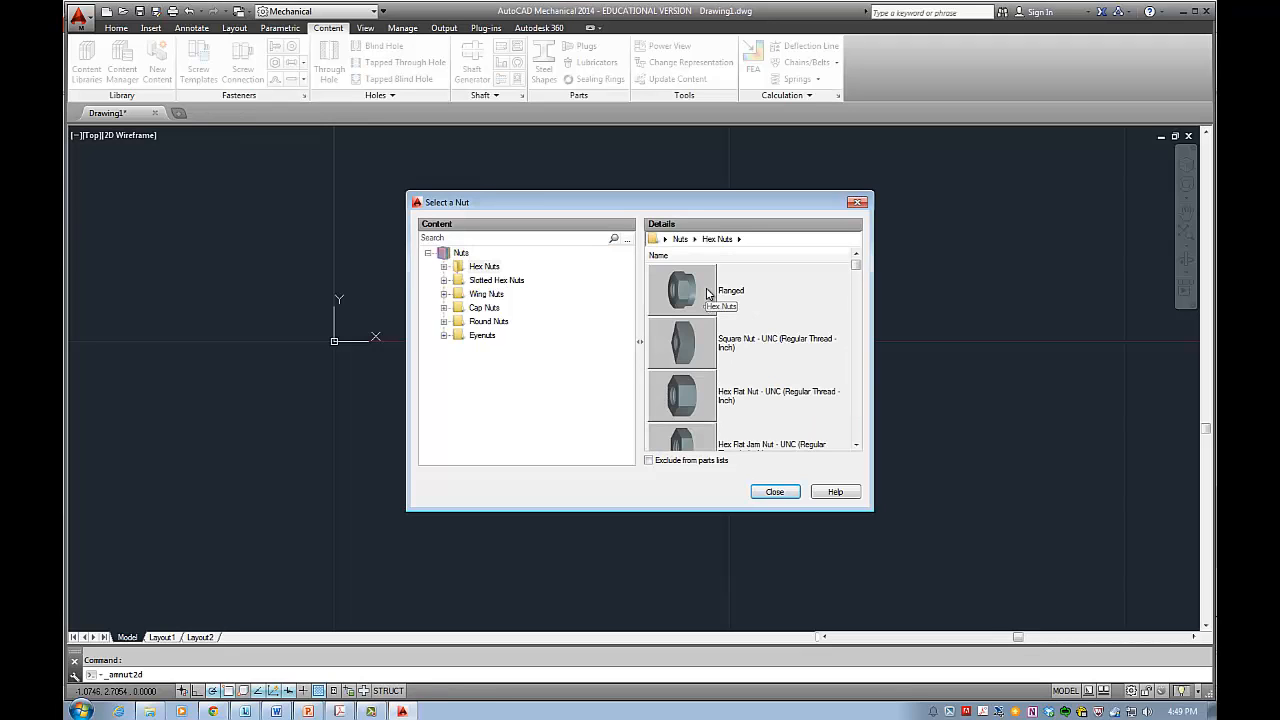
{"action": "mouse_move", "coordinate": [684, 400]}
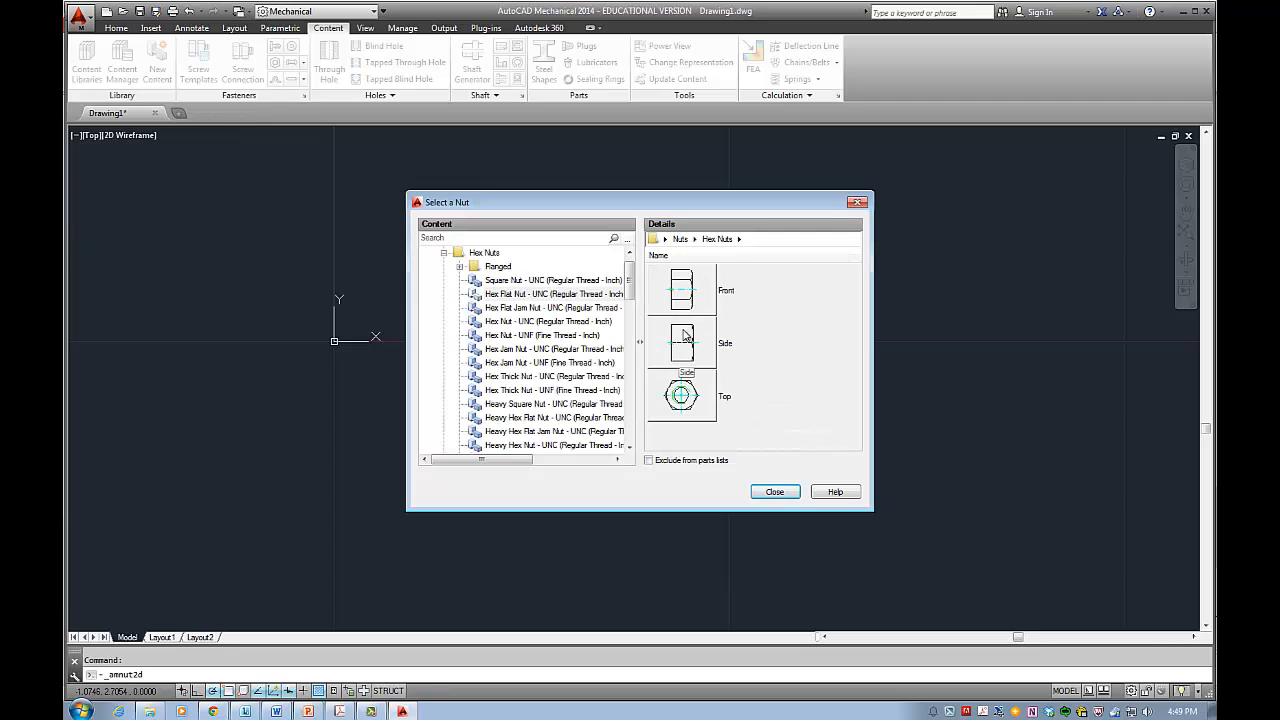
- Place a hex flat nut UNC front view at the origin, rotation 0, with its nominal size
{"action": "left_click", "coordinate": [774, 492]}
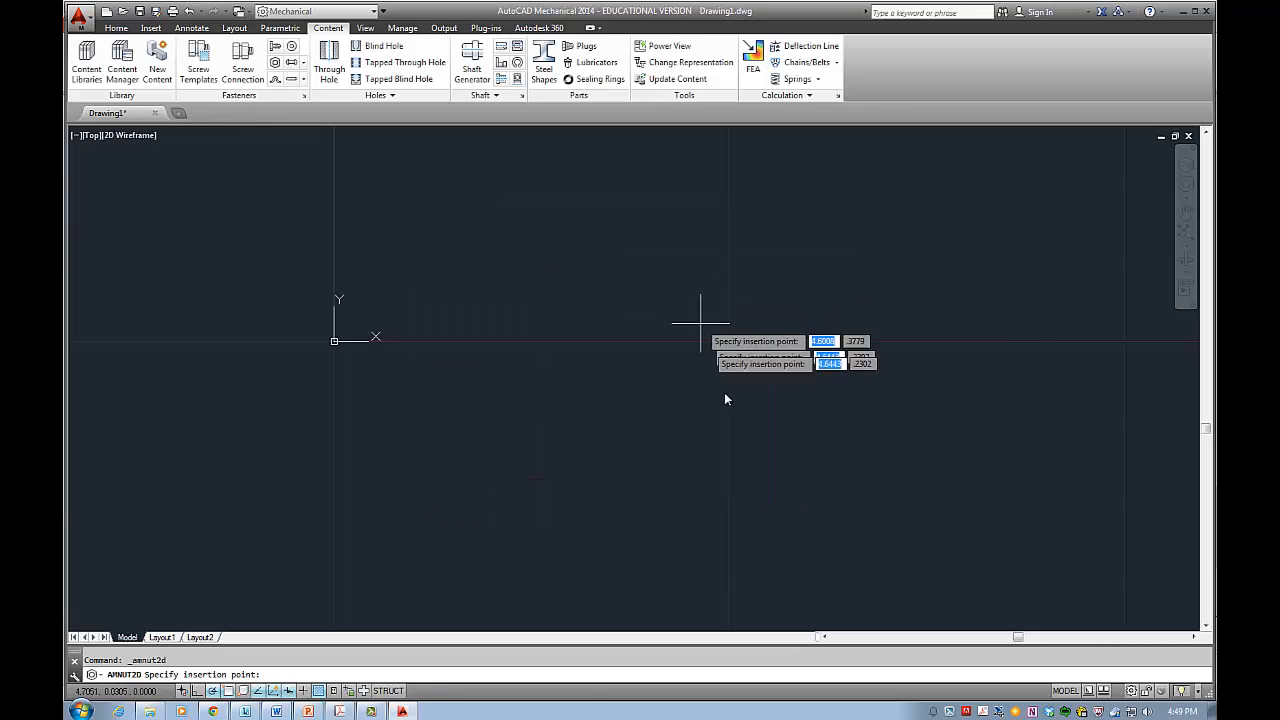
{"action": "mouse_move", "coordinate": [340, 340]}
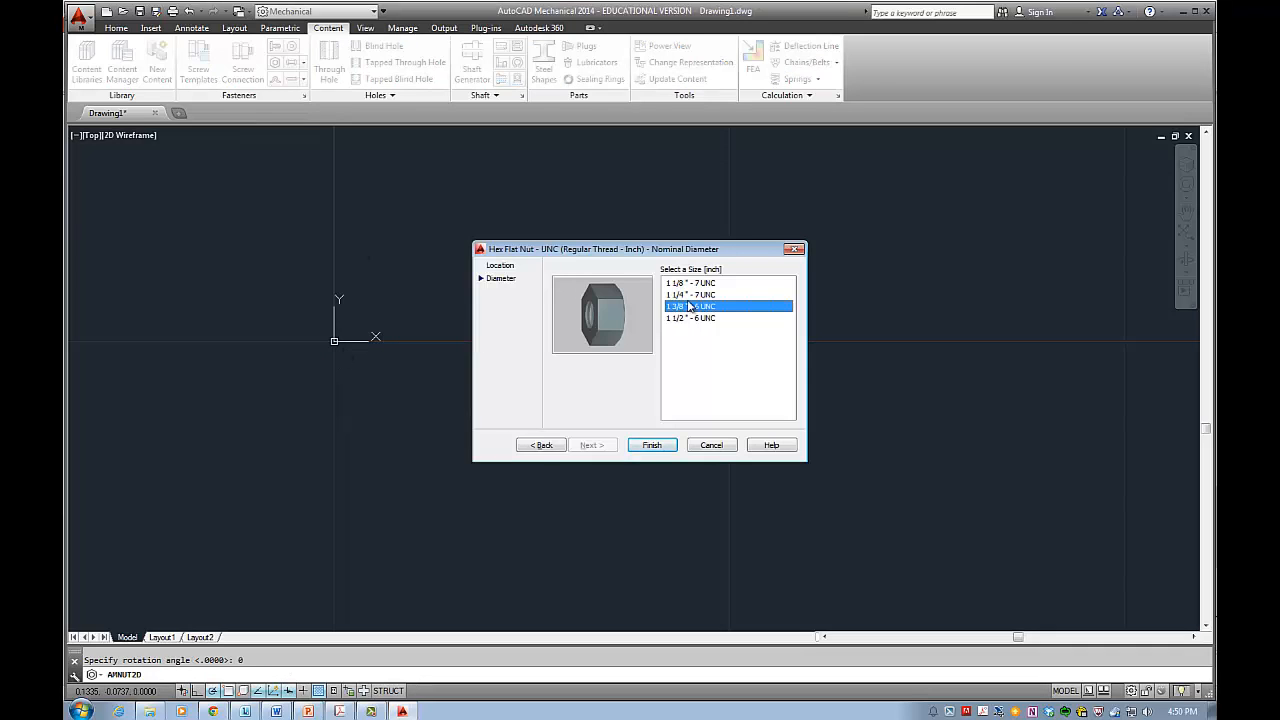
{"action": "left_click", "coordinate": [690, 294]}
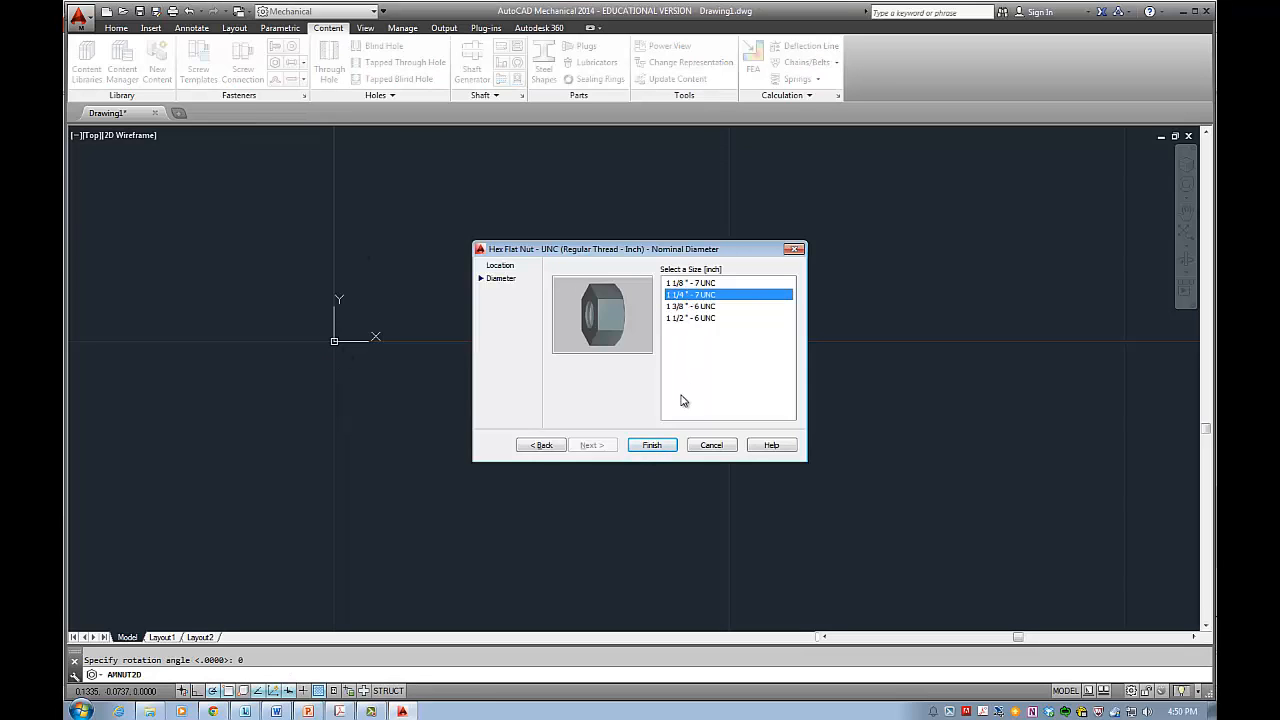
{"action": "left_click", "coordinate": [652, 444]}
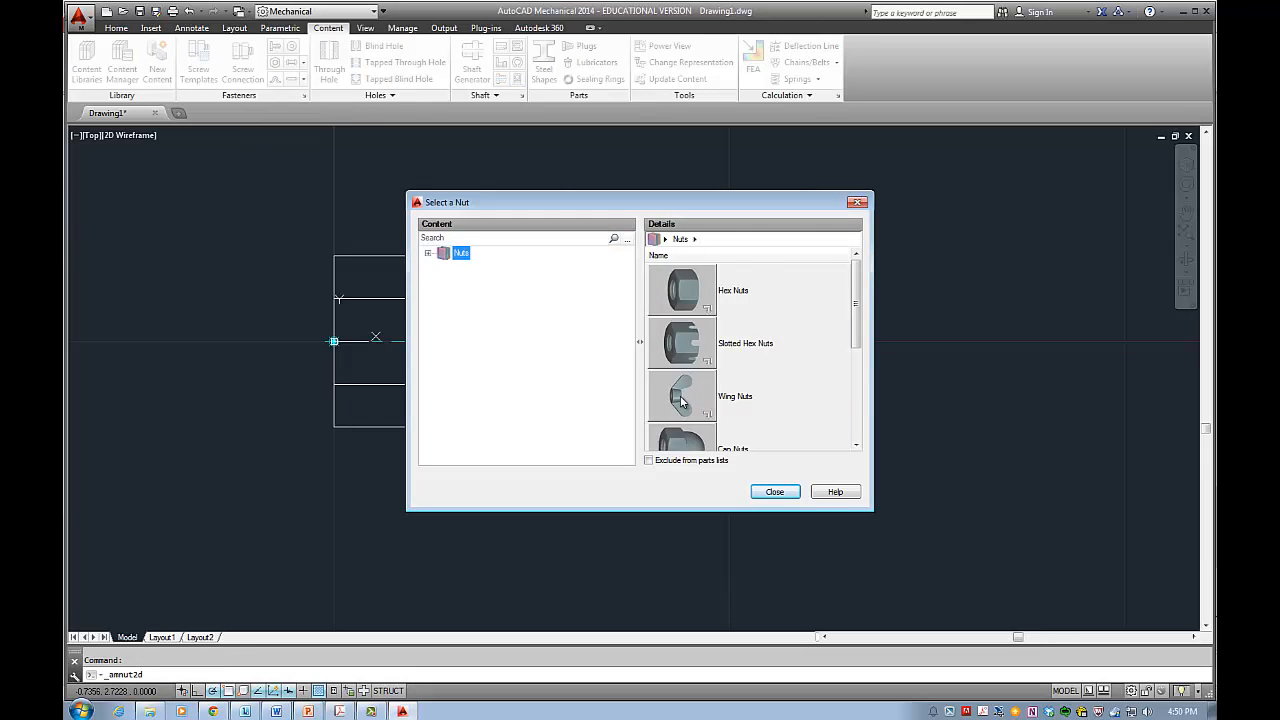
- Place a Type B Style 3 wing nut front view to the right of the hex flat nut
{"action": "double_click", "coordinate": [680, 396]}
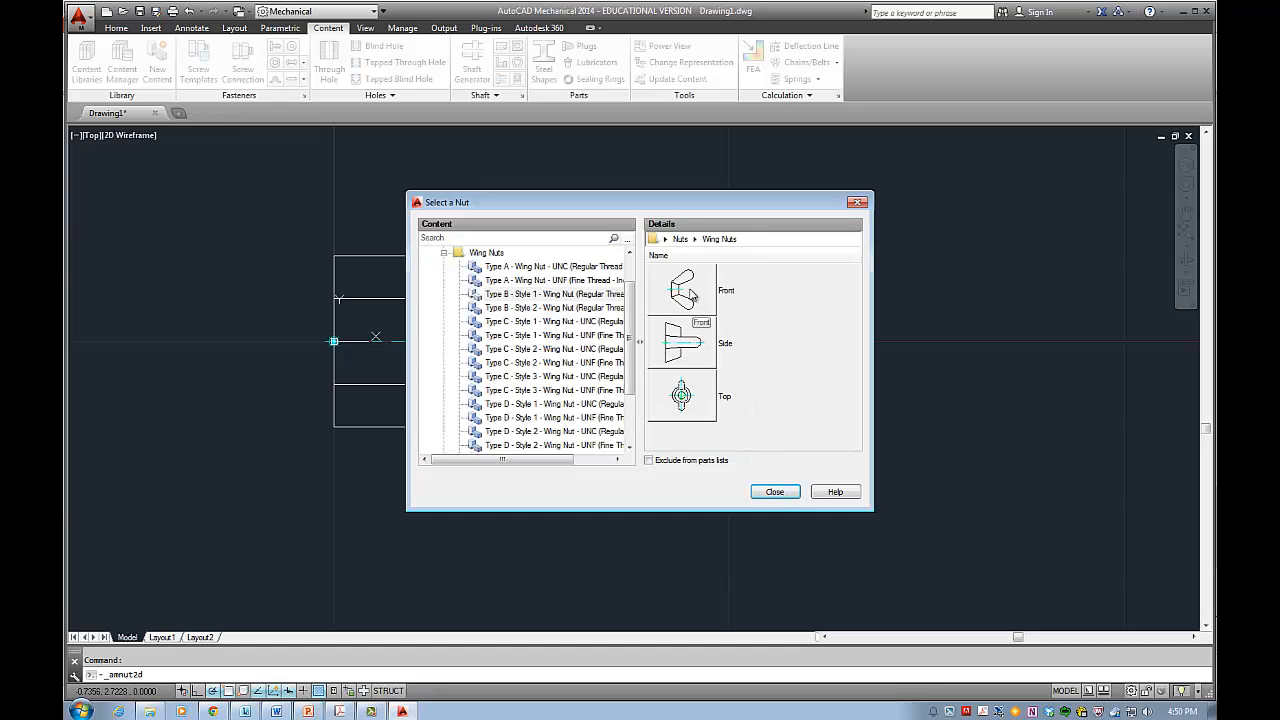
{"action": "left_click", "coordinate": [774, 492]}
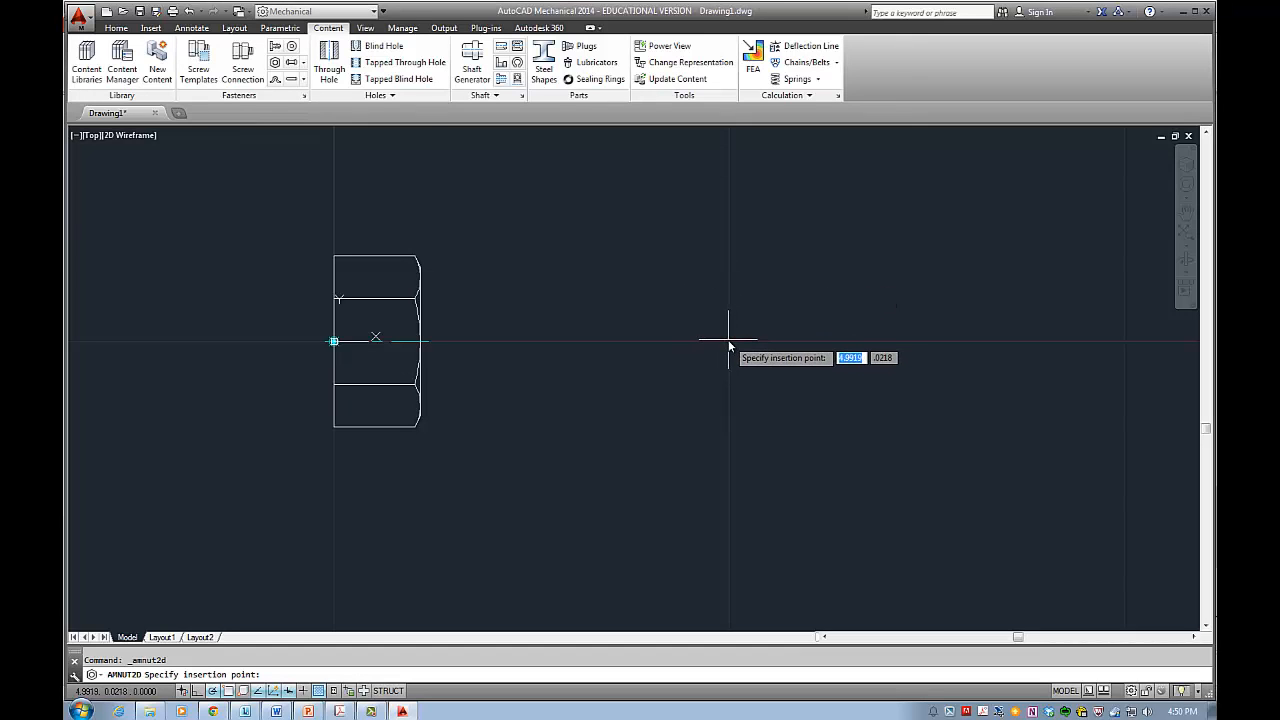
{"action": "left_click", "coordinate": [728, 340]}
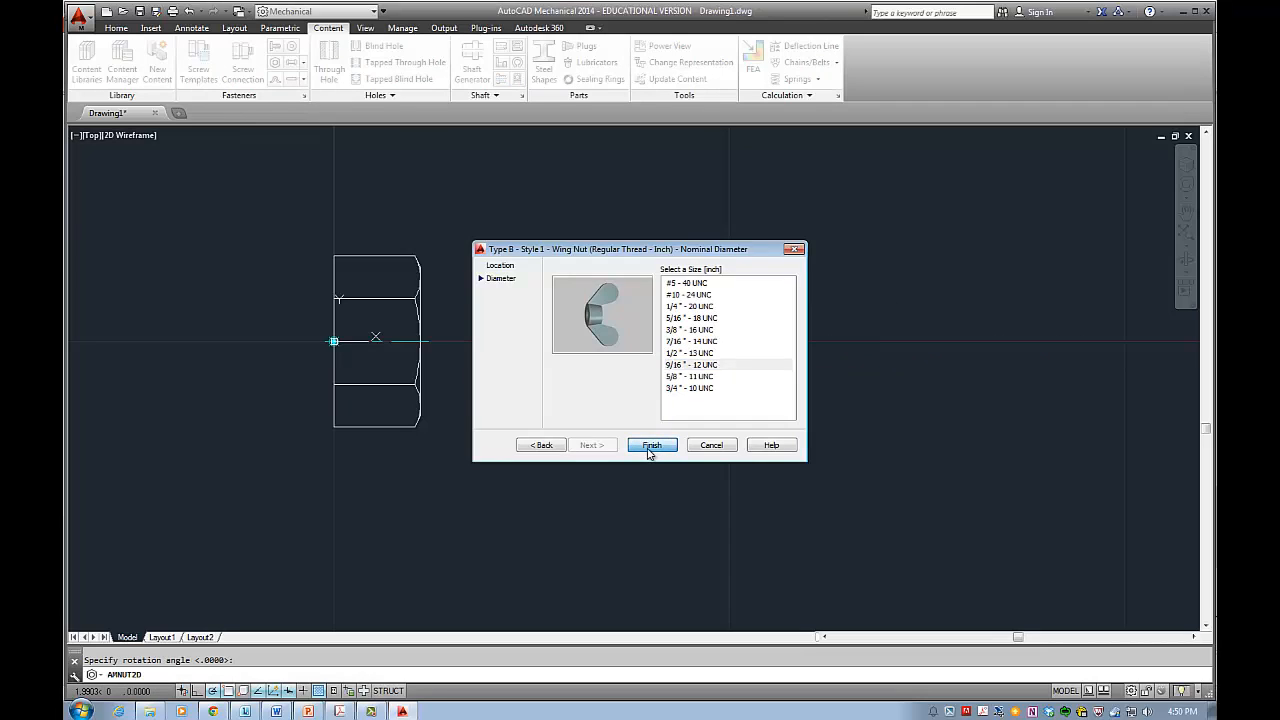
{"action": "left_click", "coordinate": [652, 444]}
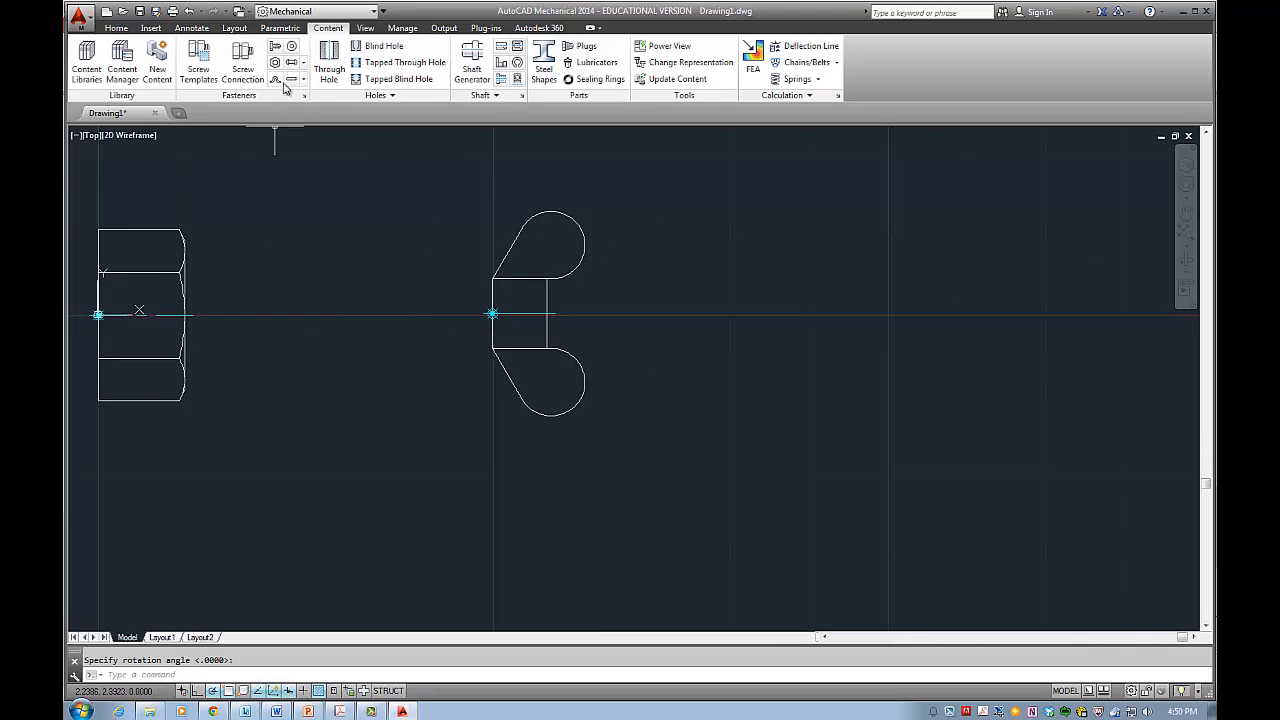
- Place a Hex Flat Nut UNC top view at an insertion point right of the wing nut
{"action": "left_click", "coordinate": [278, 80]}
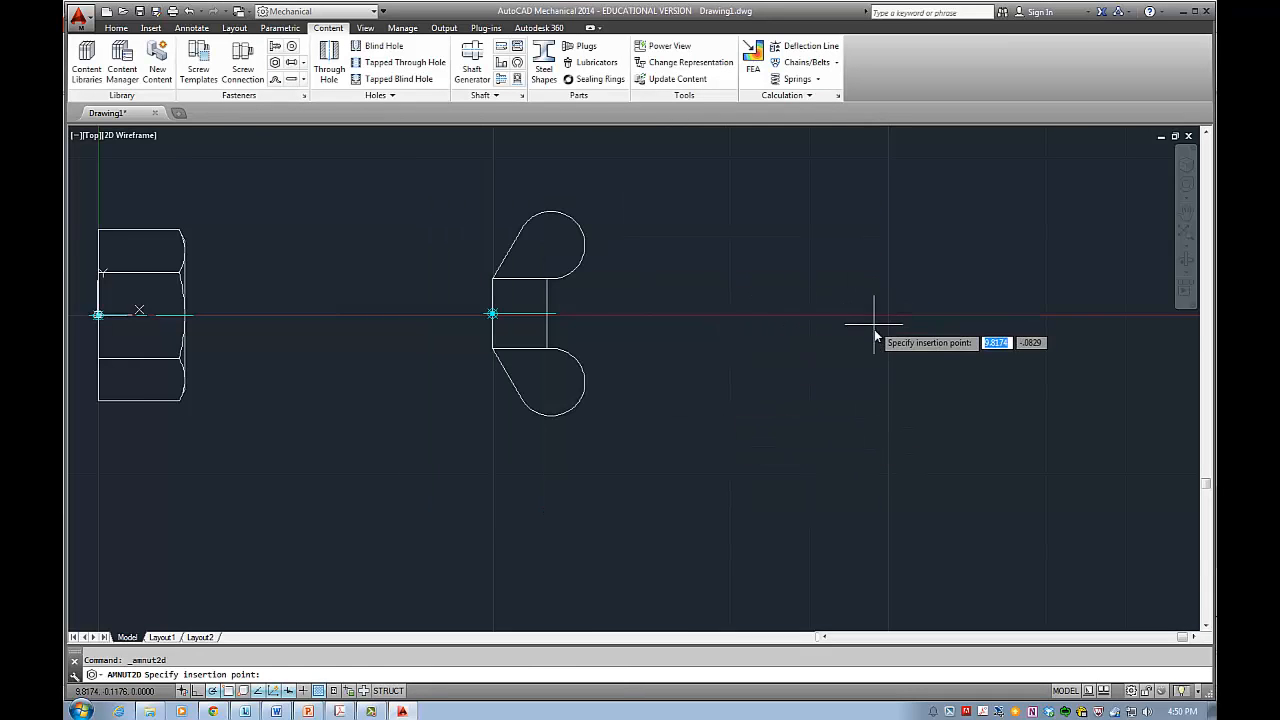
{"action": "left_click", "coordinate": [876, 324]}
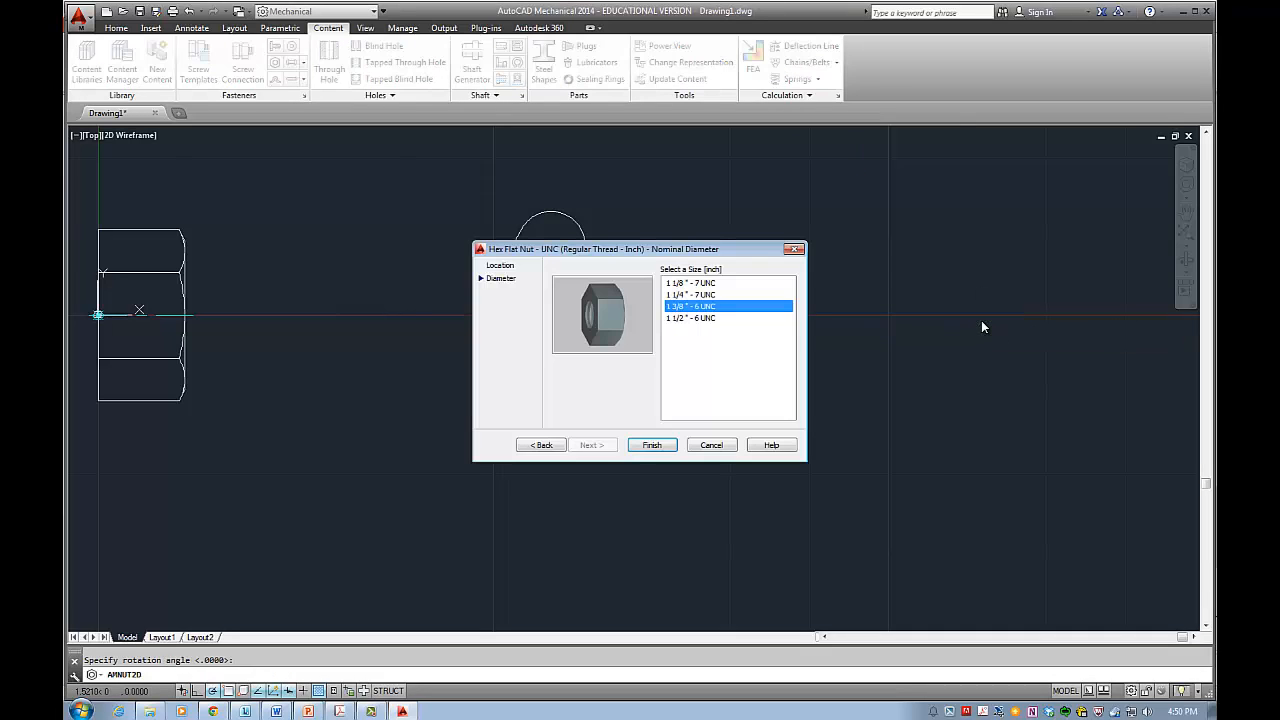
{"action": "left_click", "coordinate": [652, 444]}
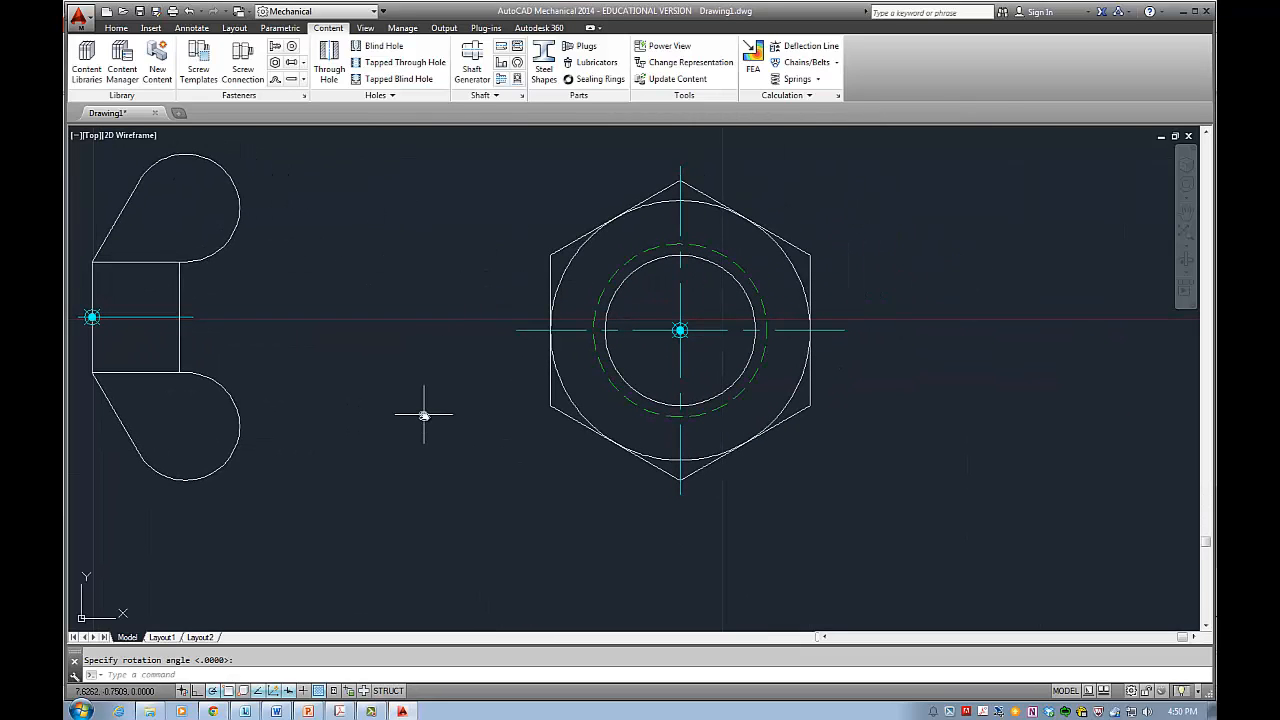
{"action": "mouse_move", "coordinate": [376, 392]}
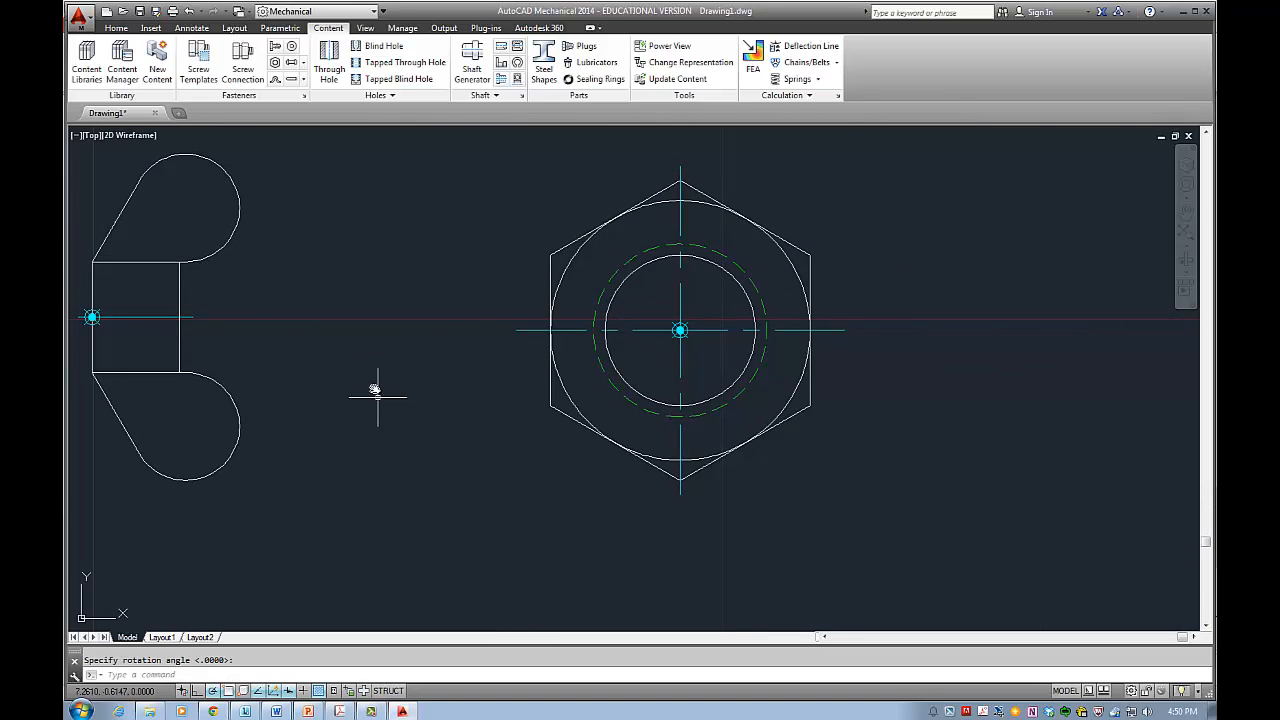